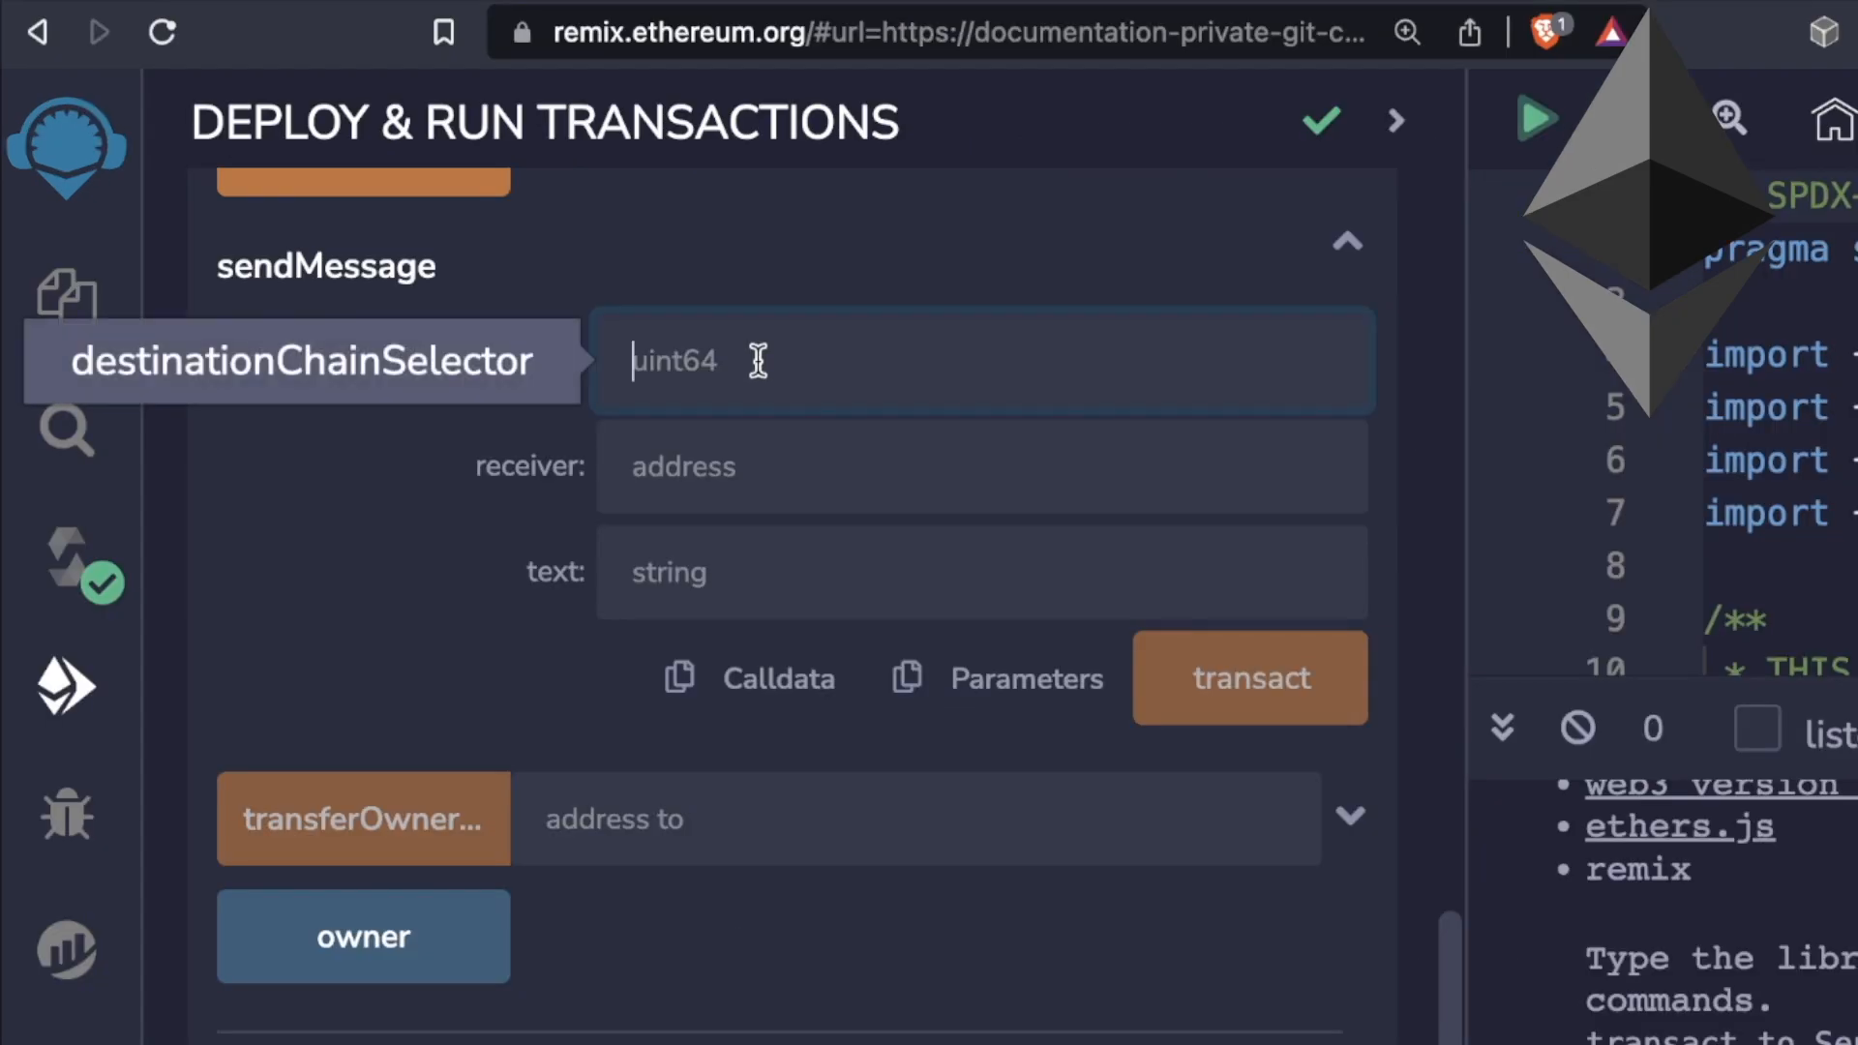
{"action": "type", "text": "12532609583862916517"}
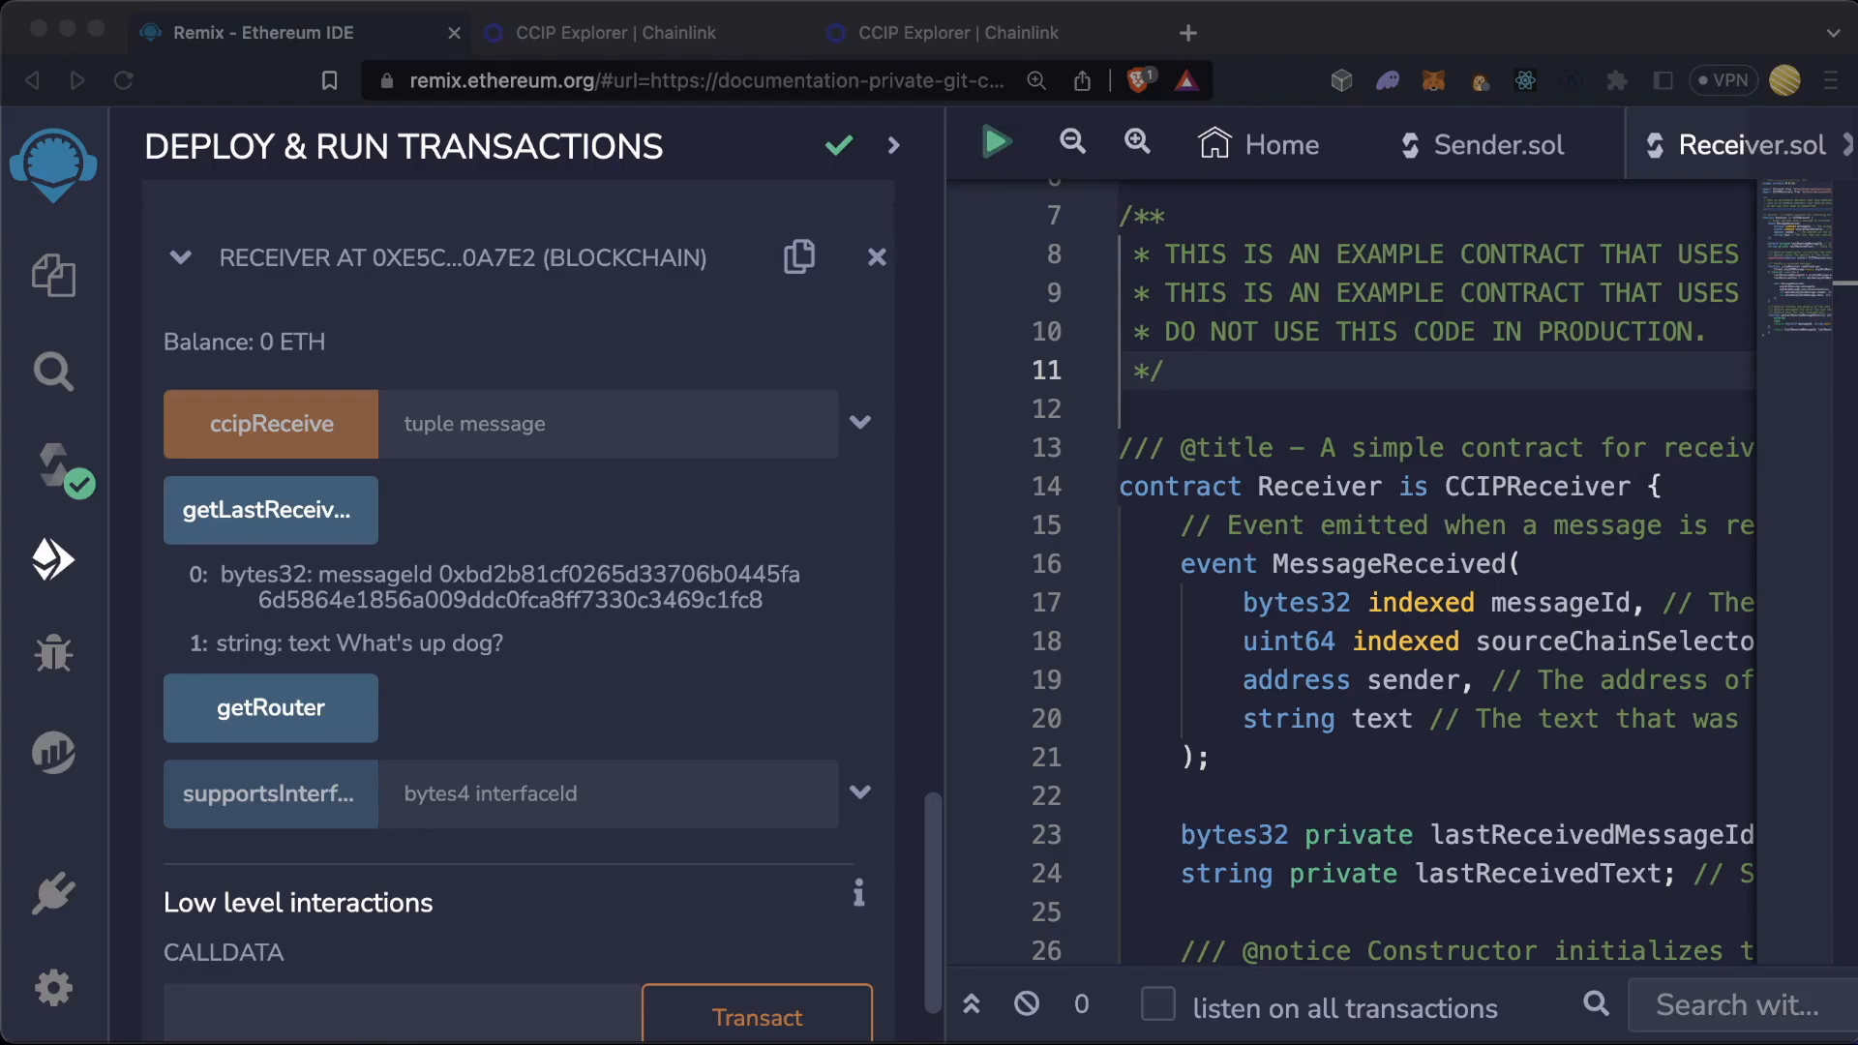
Switch to the Multichain cross-chain router tab showing USDC from Ethereum to BNB Chain.
{"action": "left_click", "coordinate": [1319, 32]}
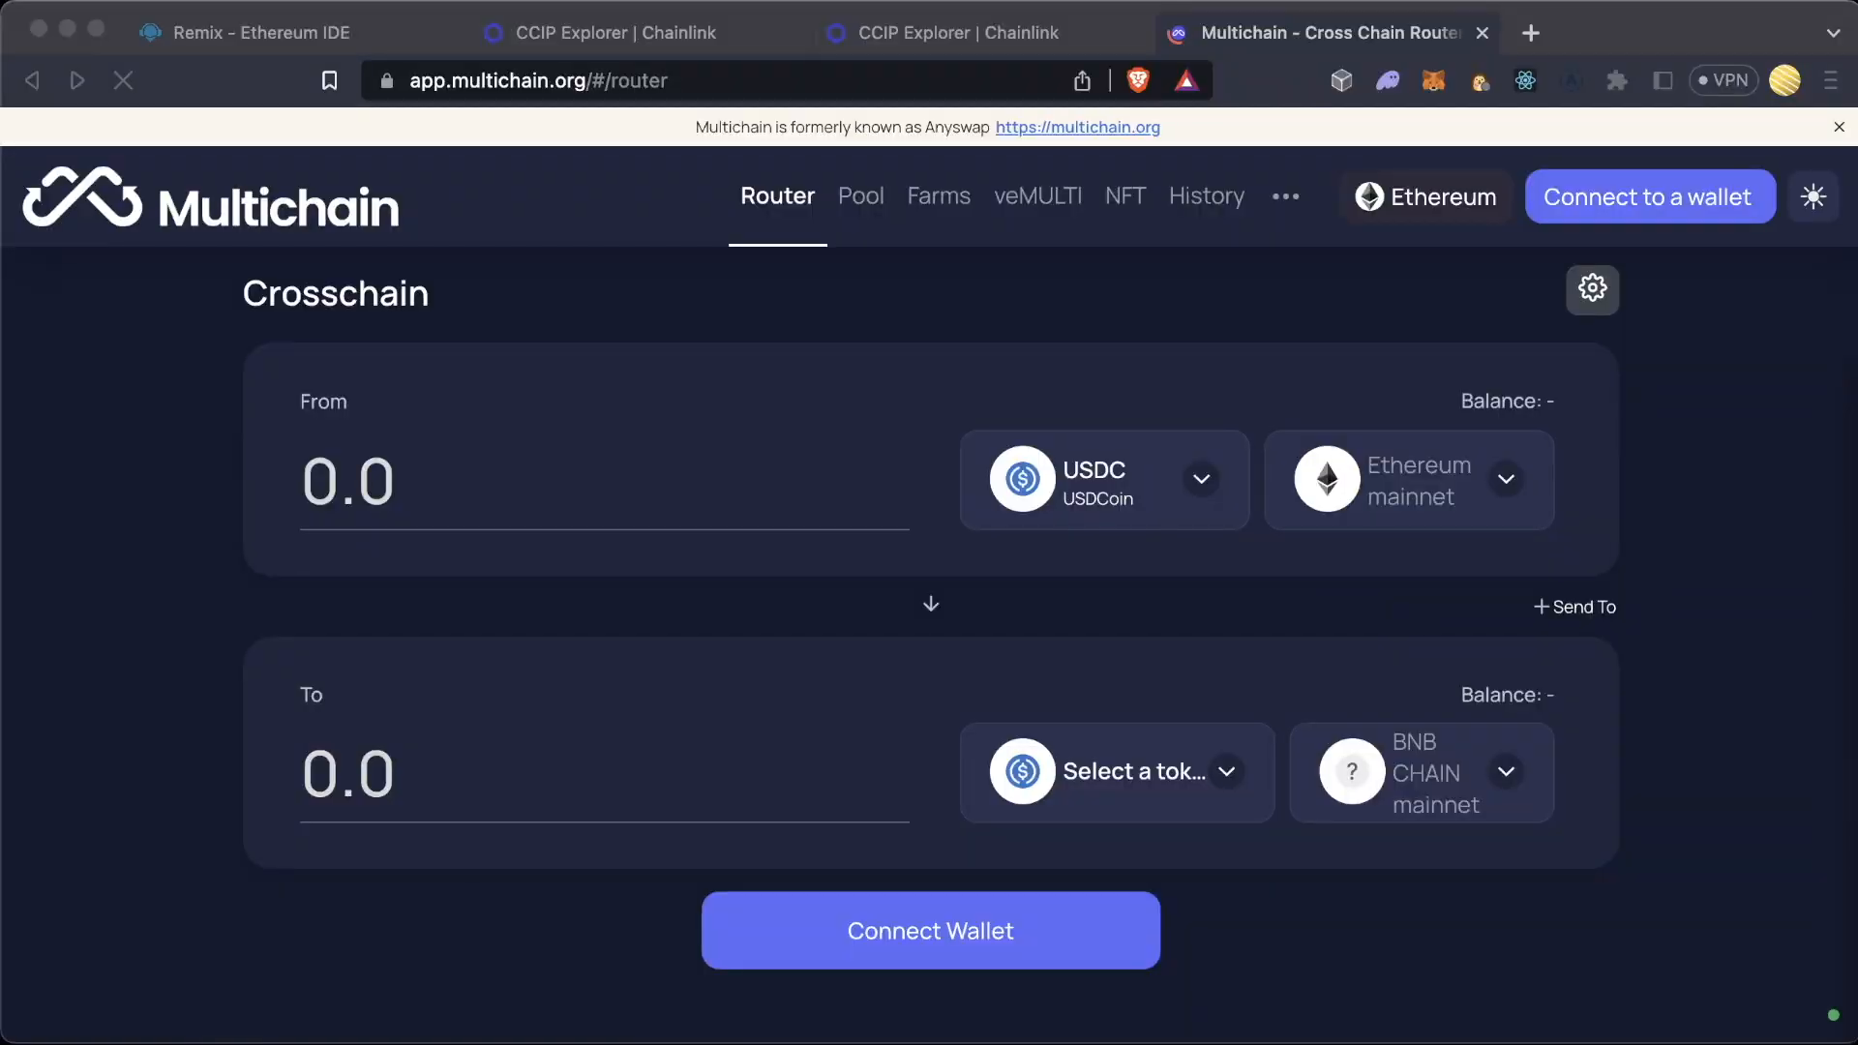
Quote bridging 1 USDC (0.81 received), then dismiss the wallet connection list.
{"action": "left_click", "coordinate": [1113, 771]}
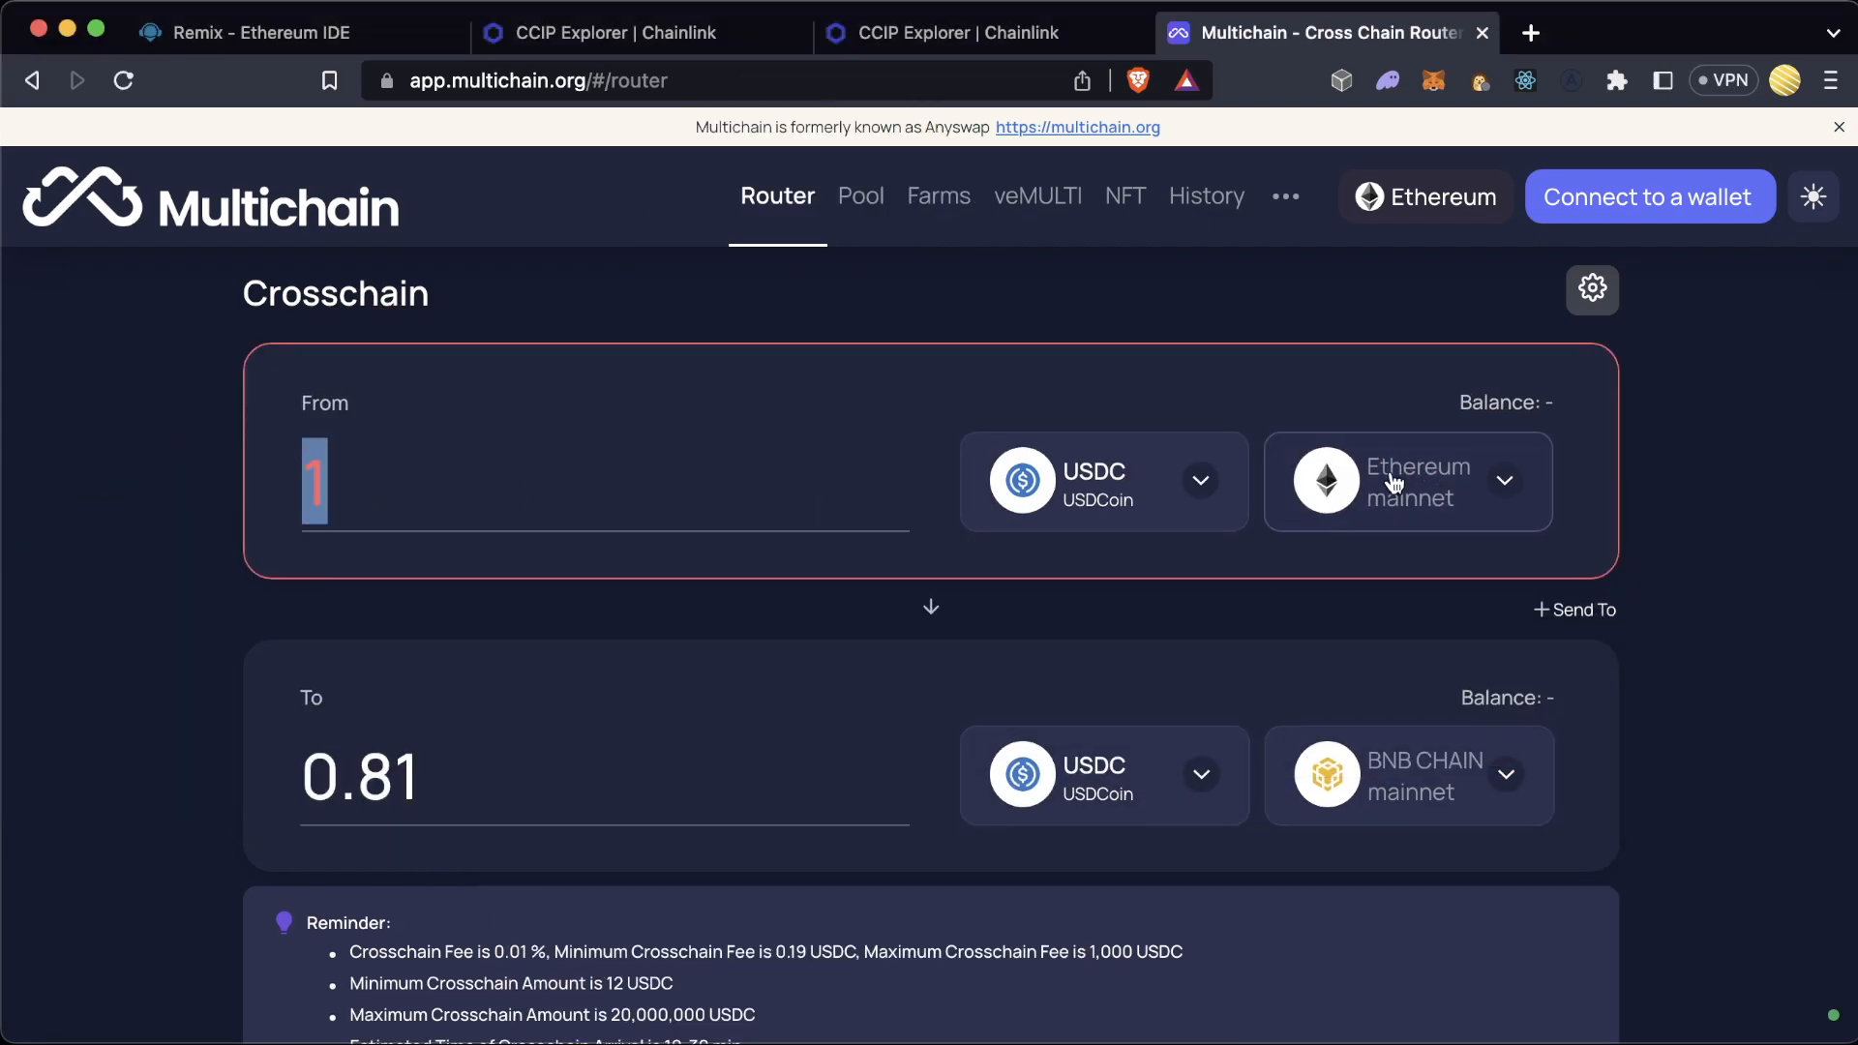
{"action": "scroll", "scroll_direction": "down", "scroll_amount": 3}
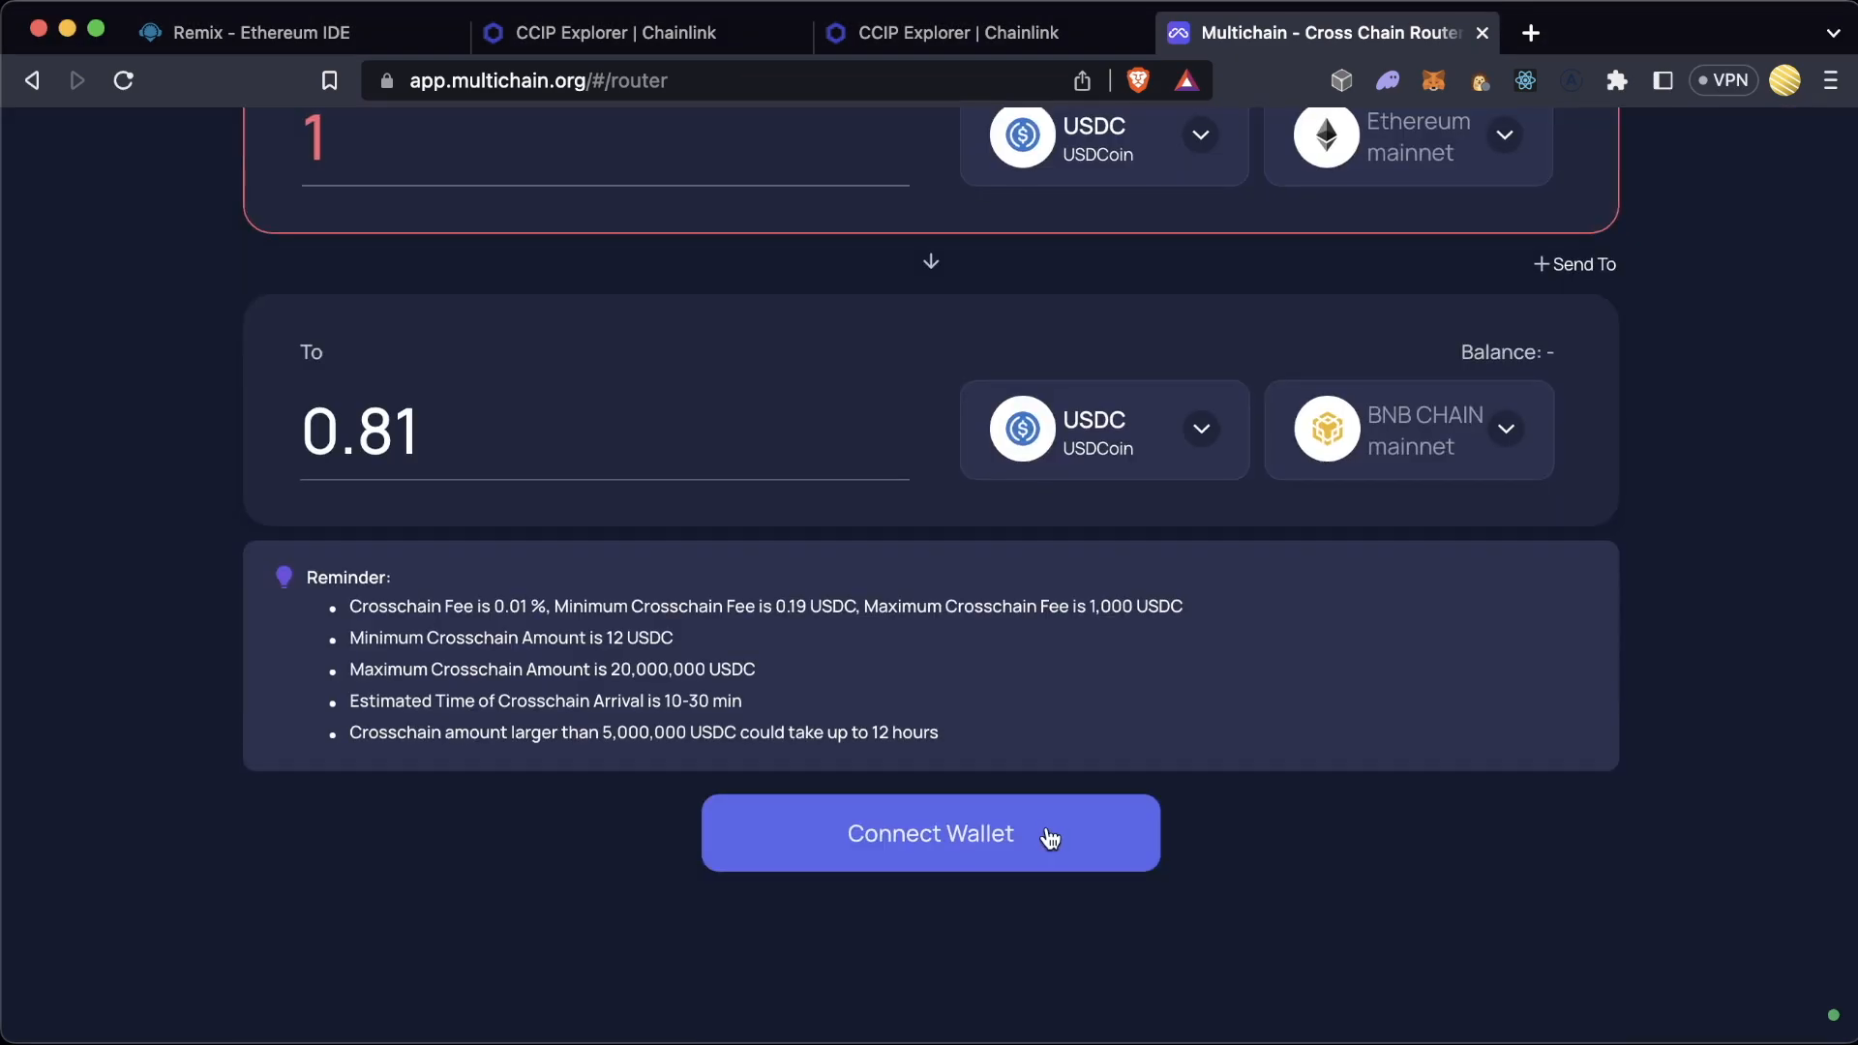
{"action": "left_click", "coordinate": [930, 833]}
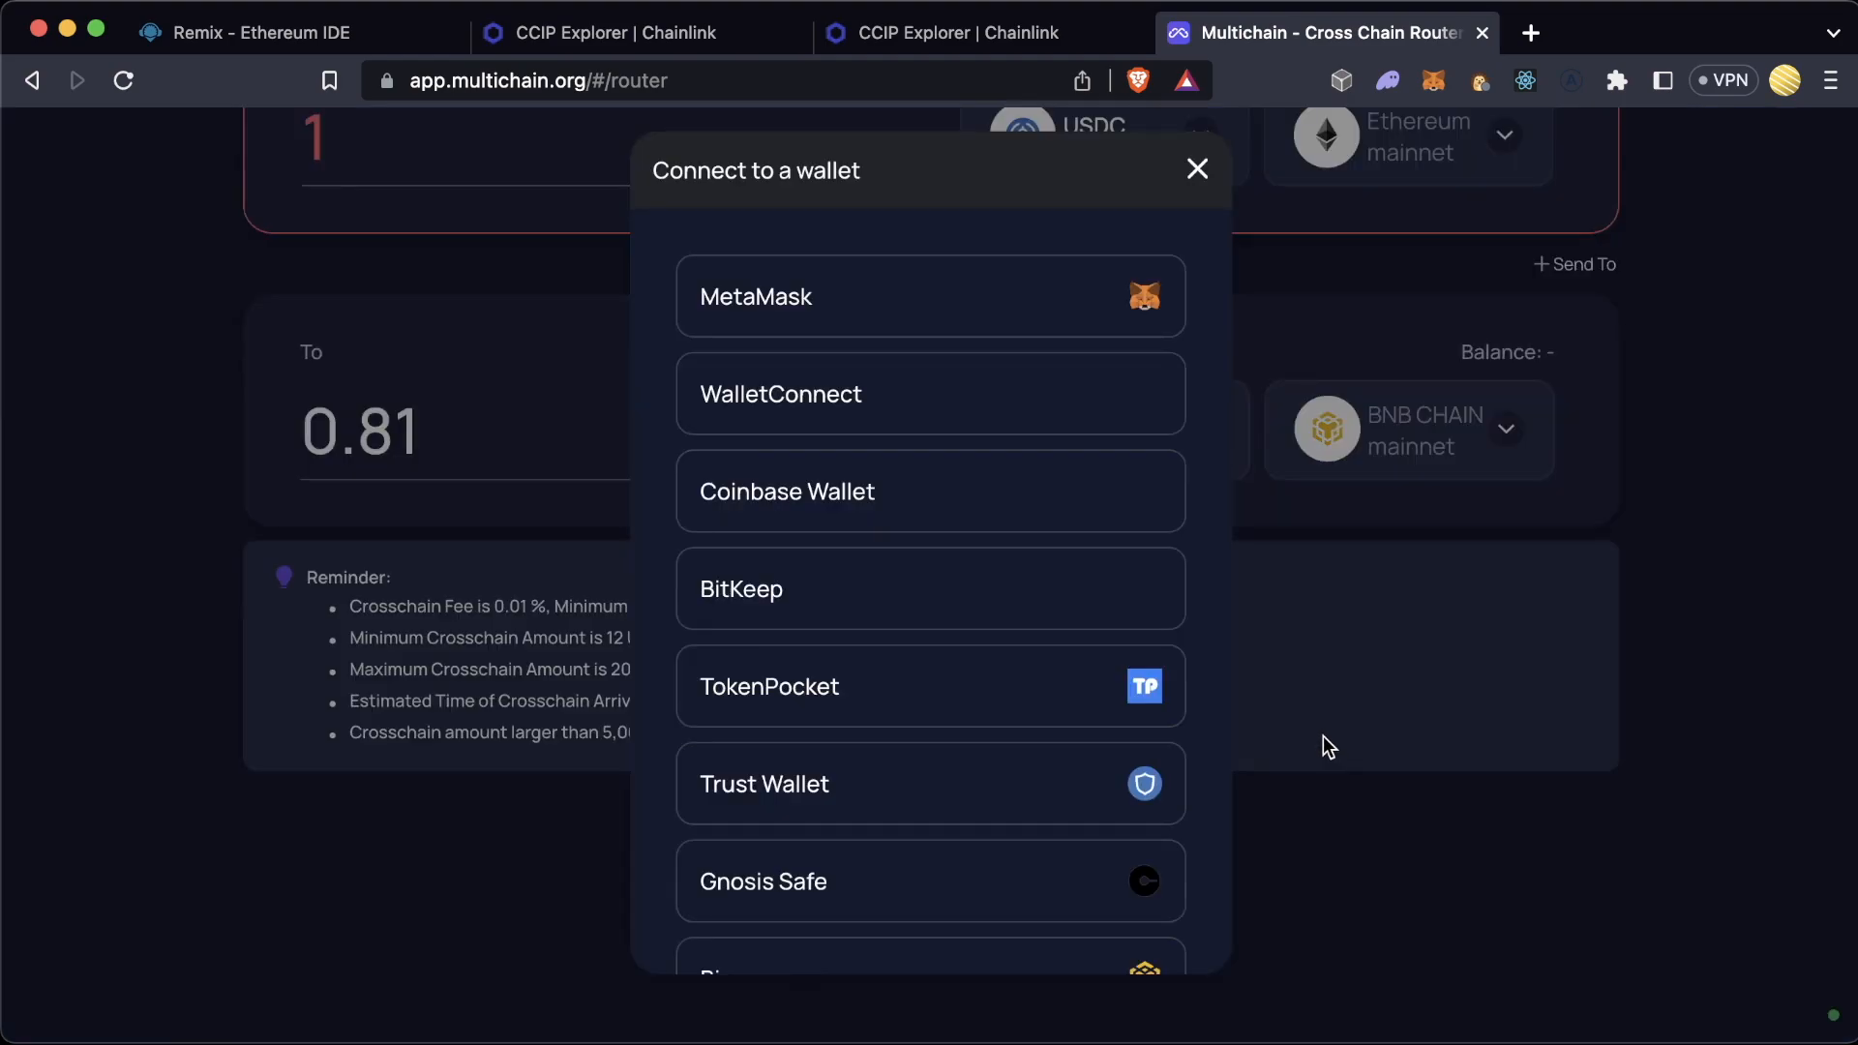
{"action": "left_click", "coordinate": [1197, 168]}
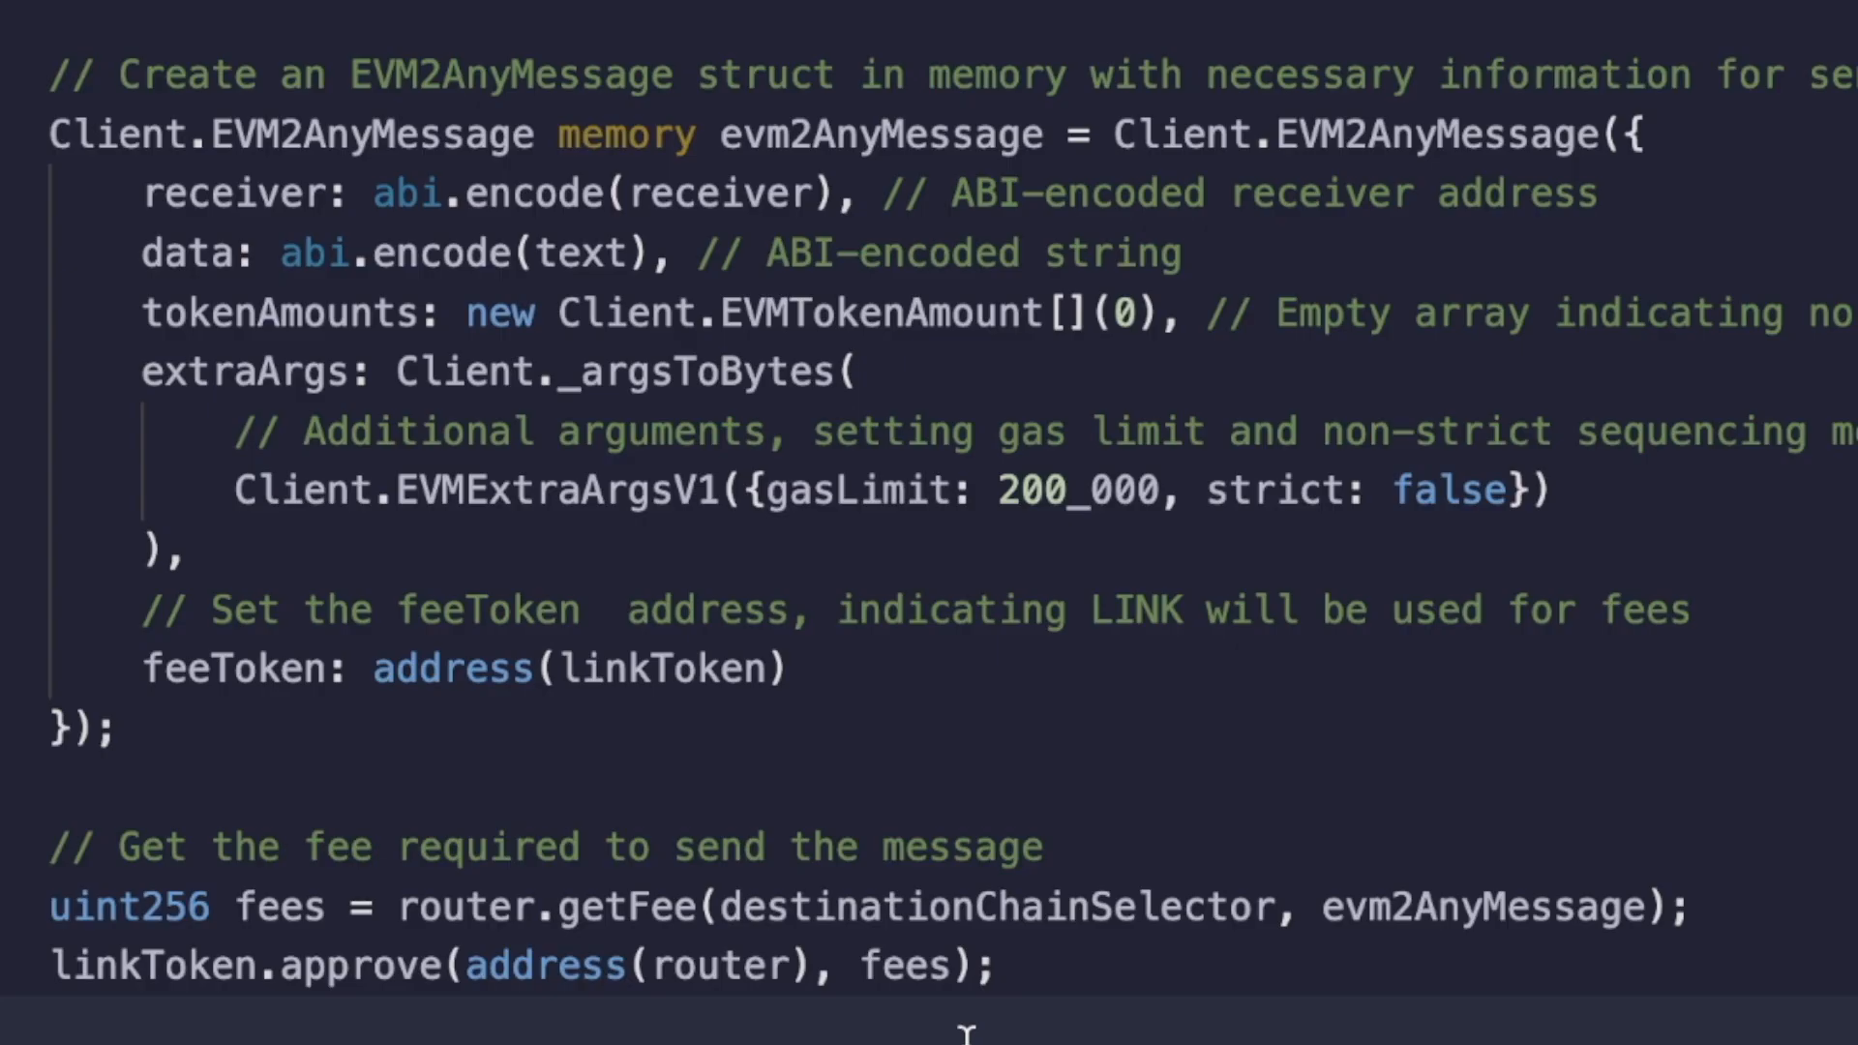
{"action": "mouse_move", "coordinate": [1058, 999]}
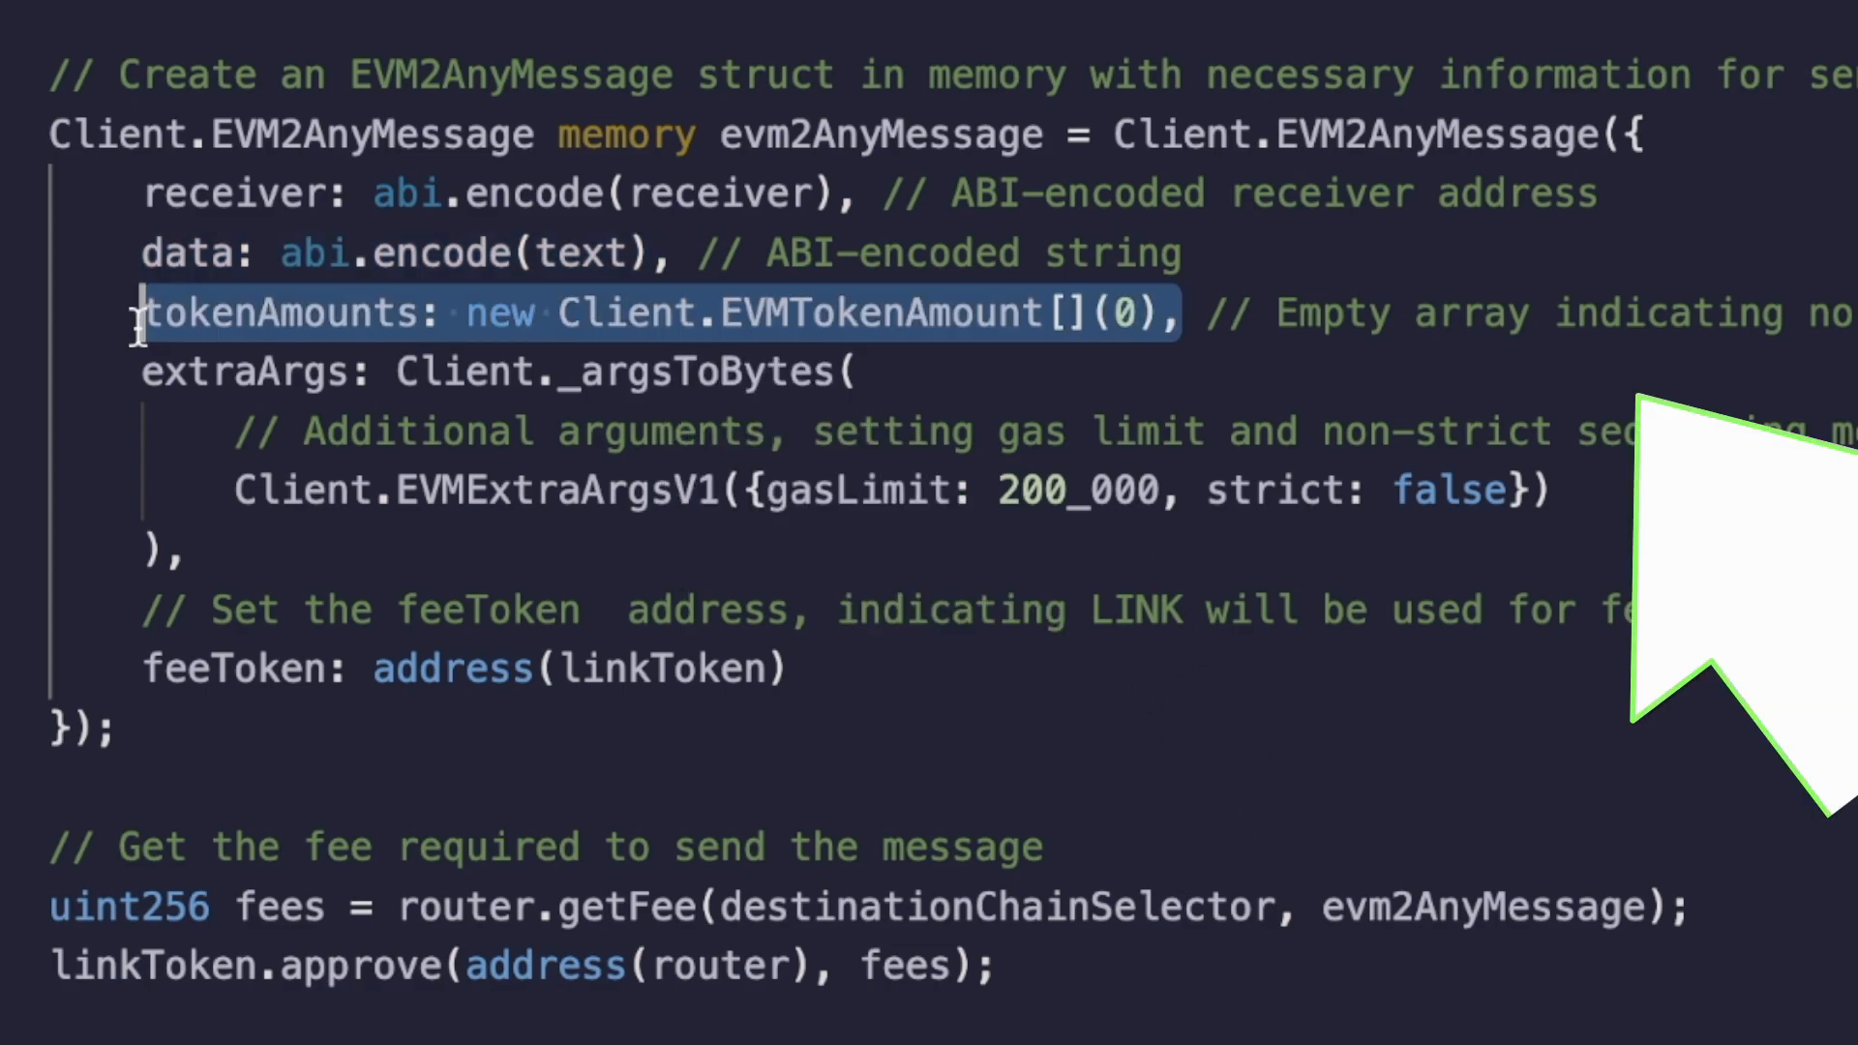
{"action": "mouse_move", "coordinate": [1368, 827]}
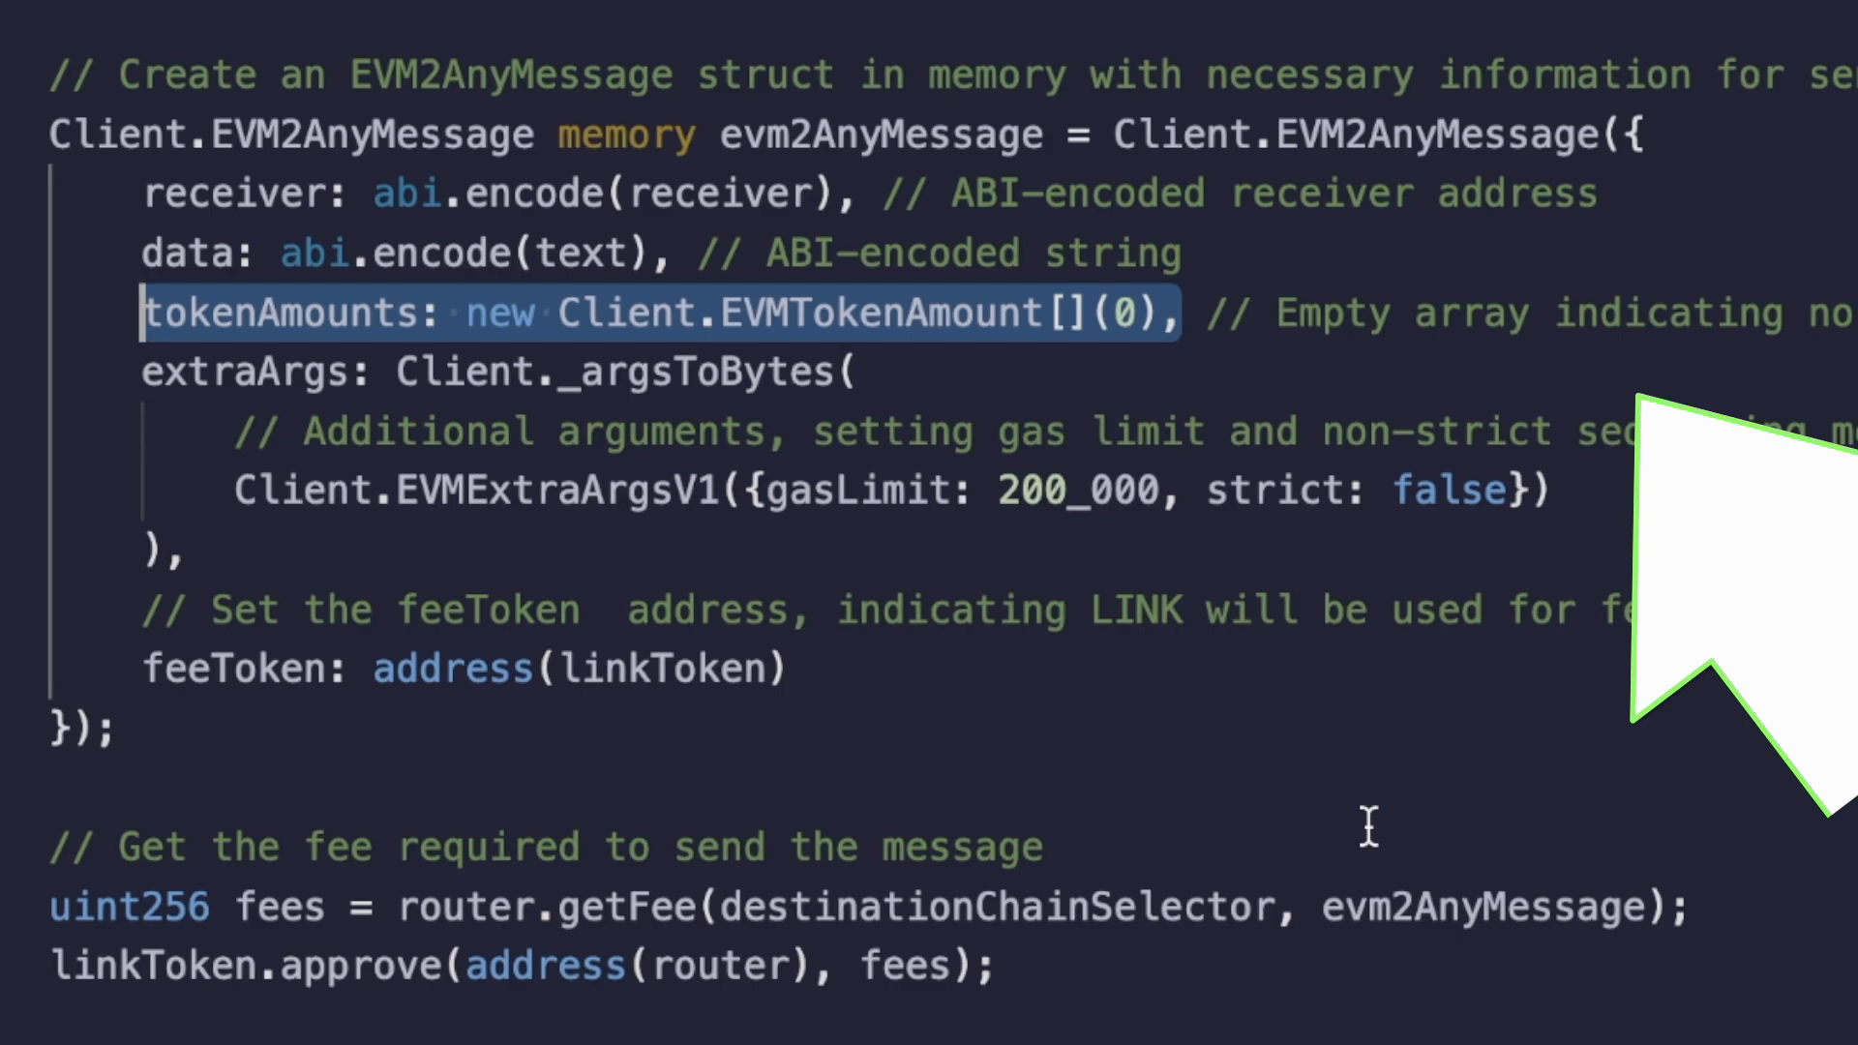
{"action": "mouse_move", "coordinate": [1261, 829]}
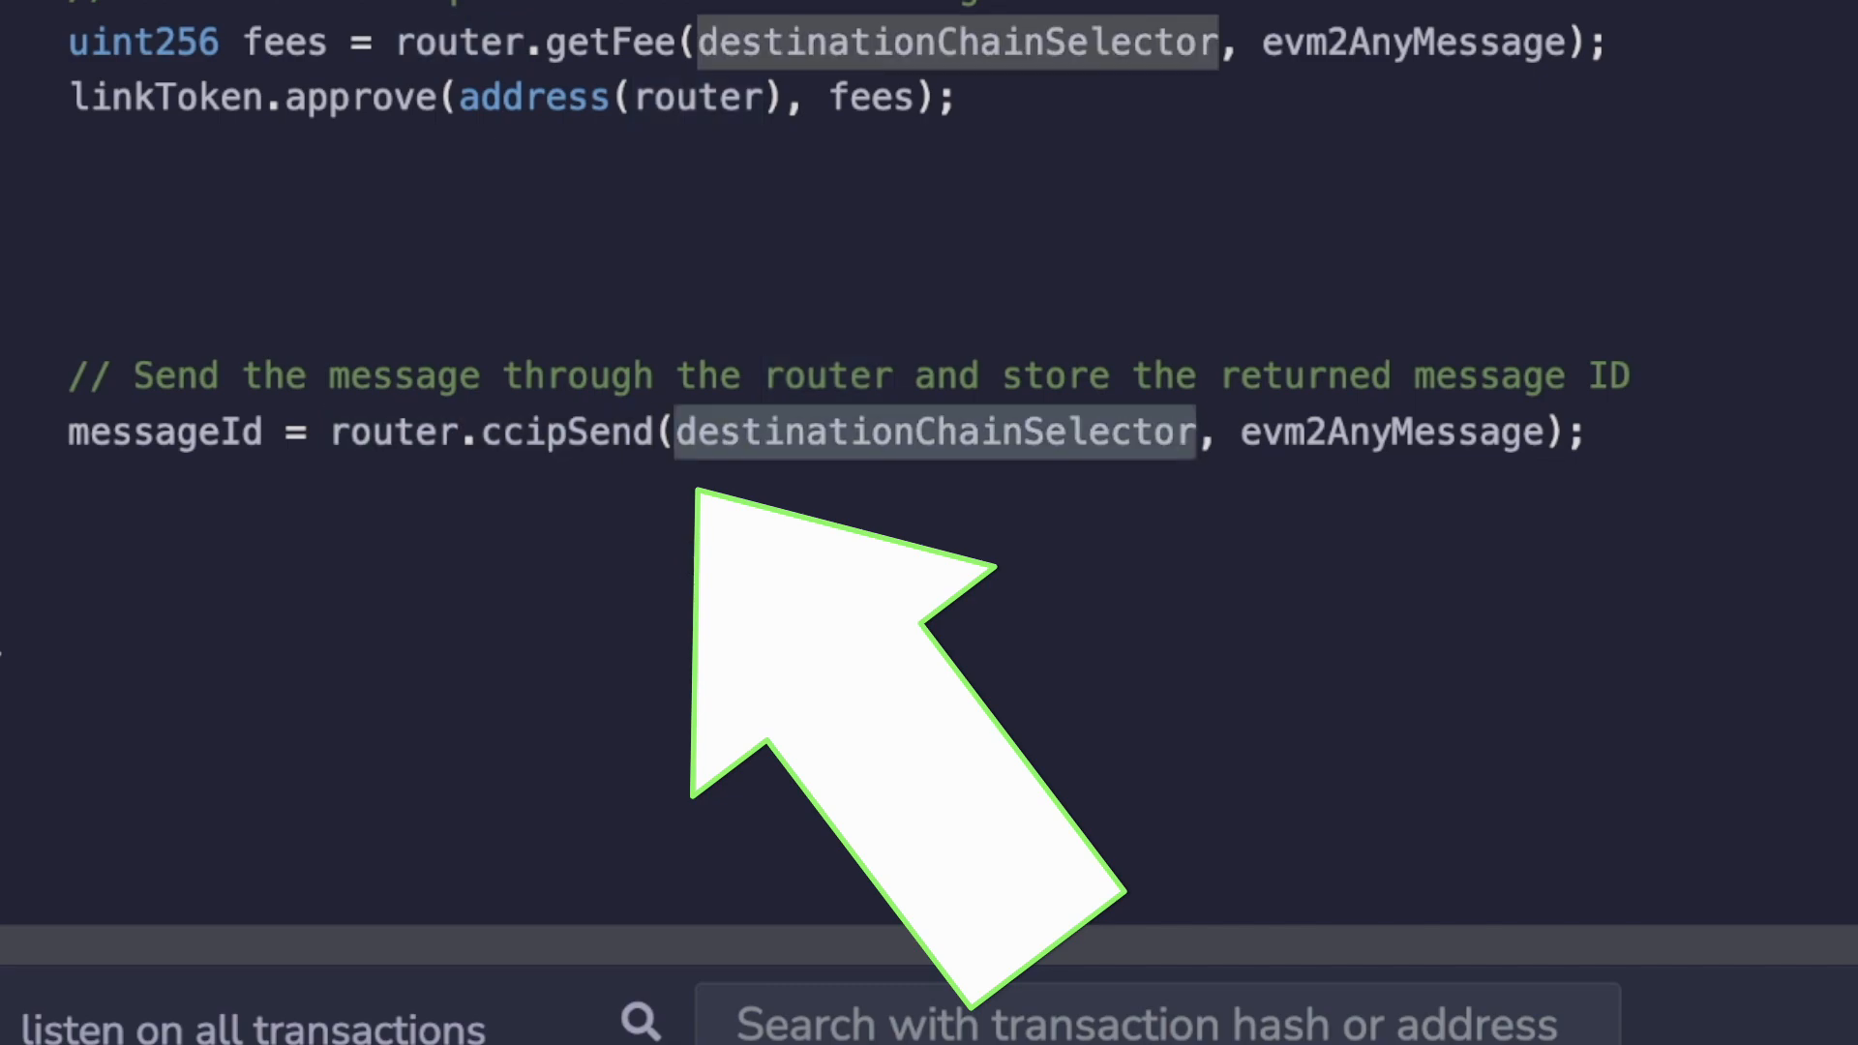
{"action": "mouse_move", "coordinate": [1357, 448]}
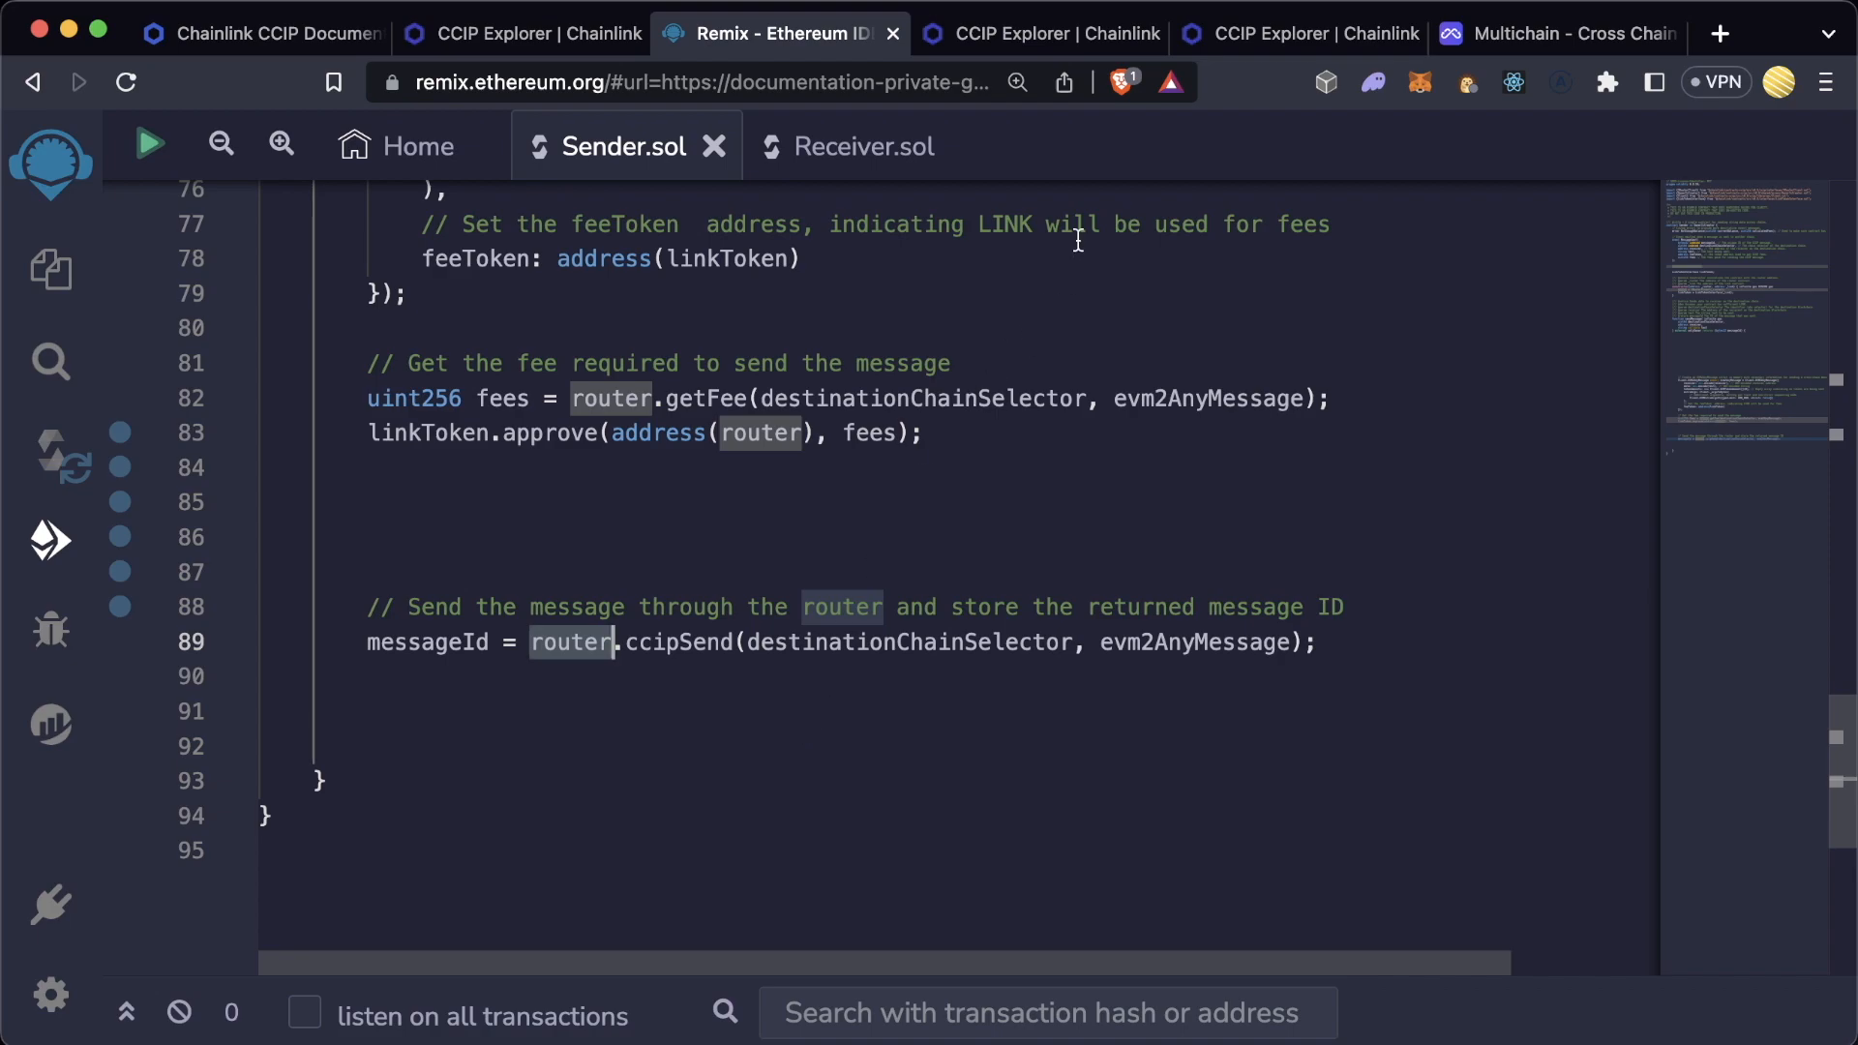
Check CCIP Explorer transaction details: Status Success, 0.00177 LINK fee, no tokens.
{"action": "left_click", "coordinate": [1038, 33]}
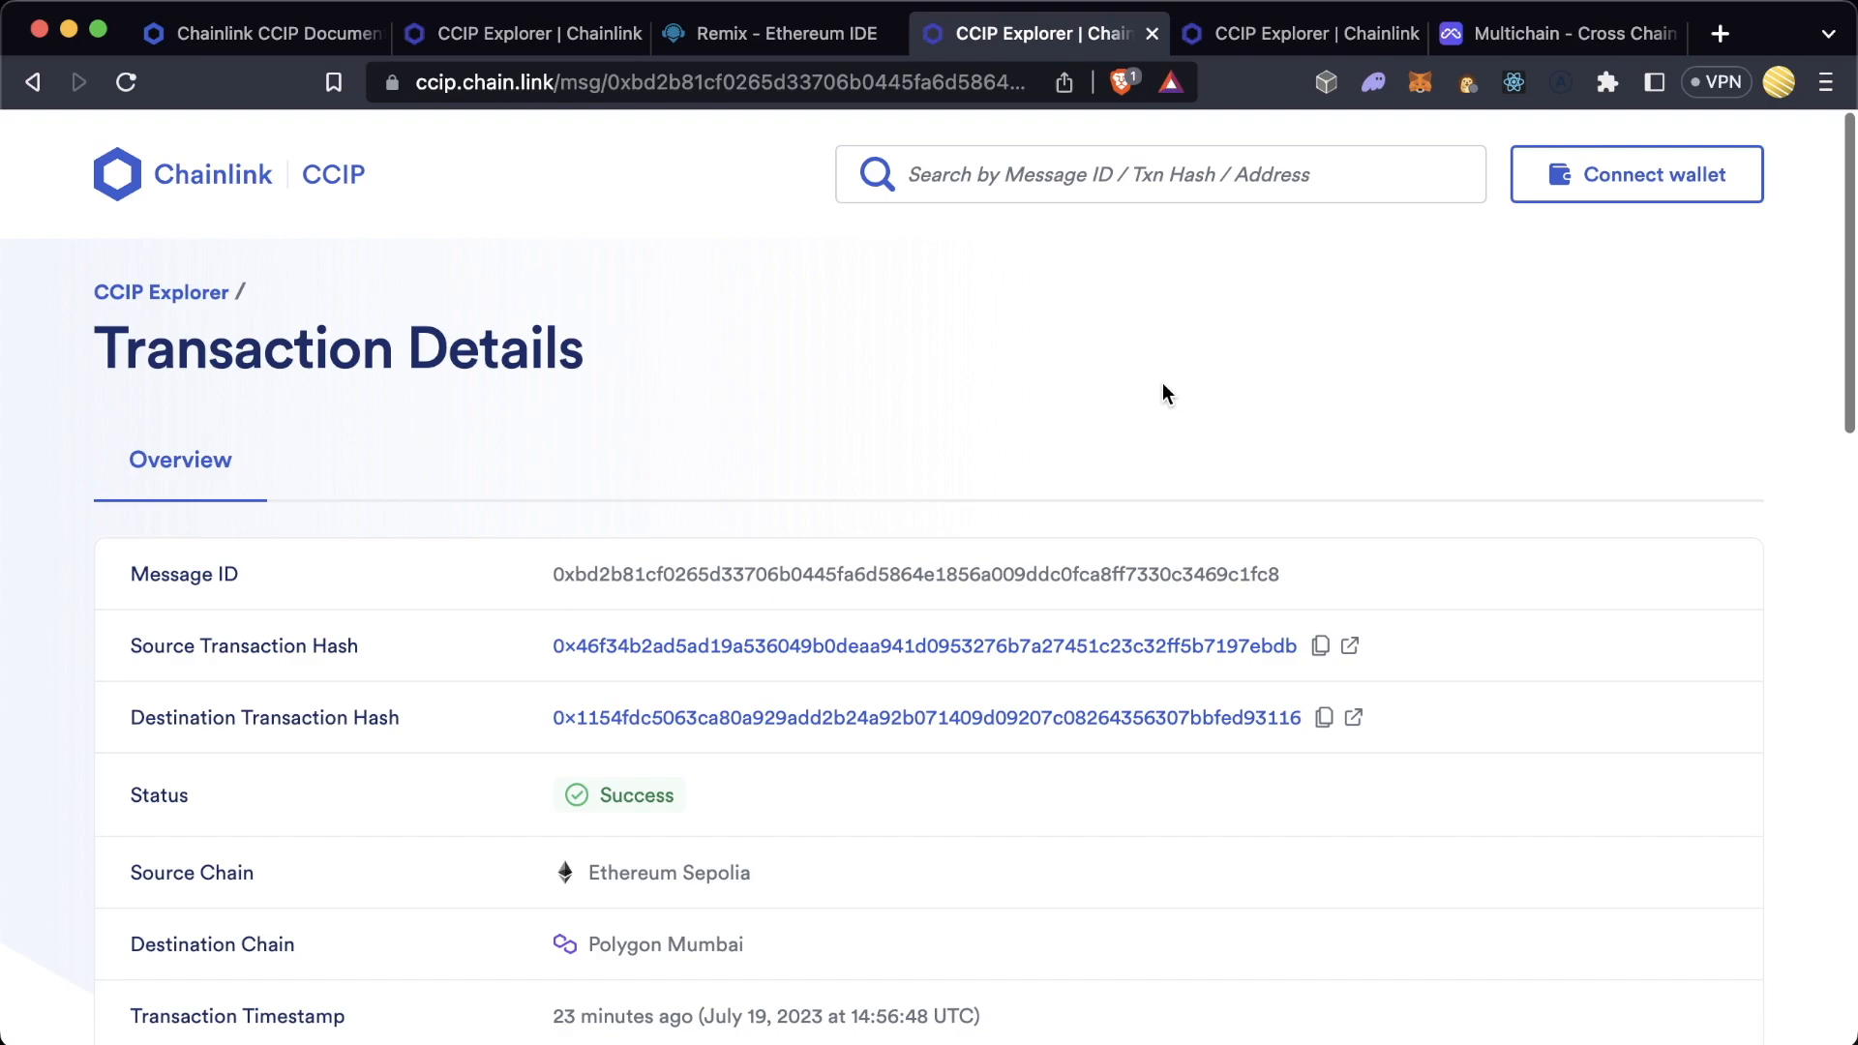
{"action": "scroll", "scroll_direction": "down", "scroll_amount": 3}
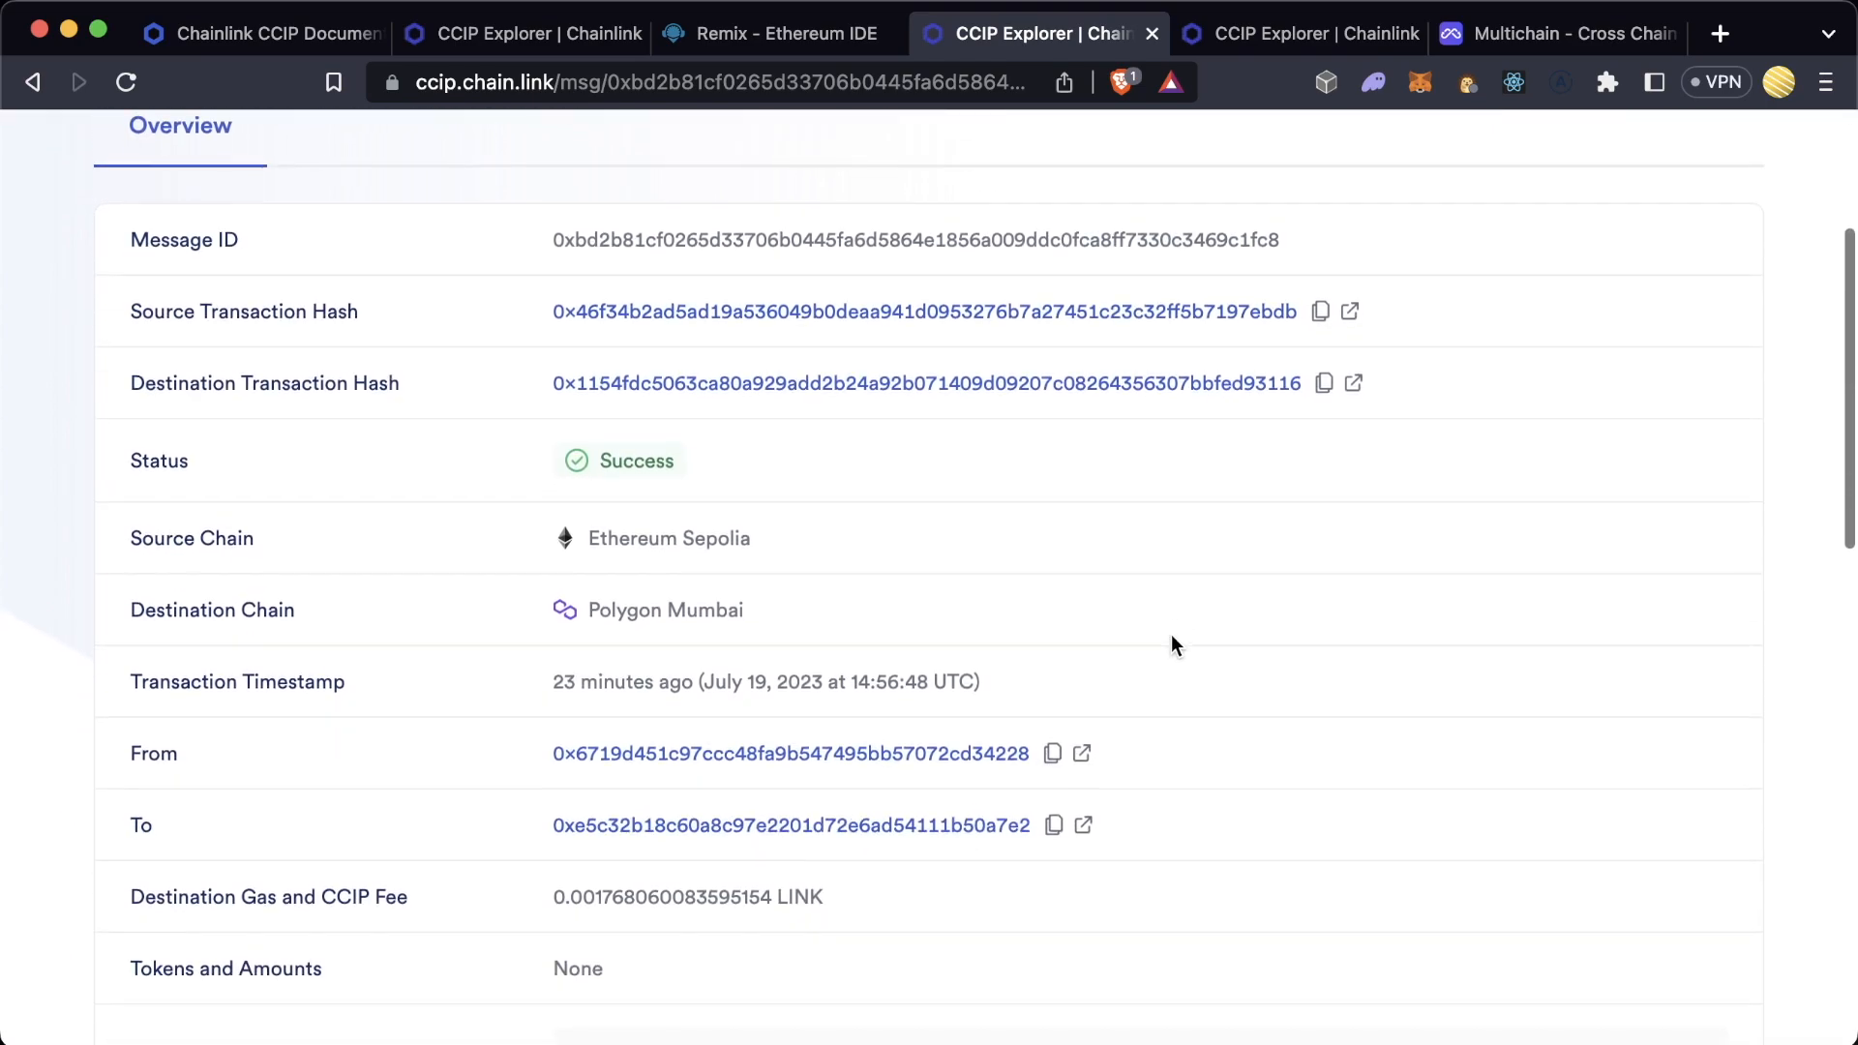
{"action": "scroll", "scroll_direction": "down", "scroll_amount": 3}
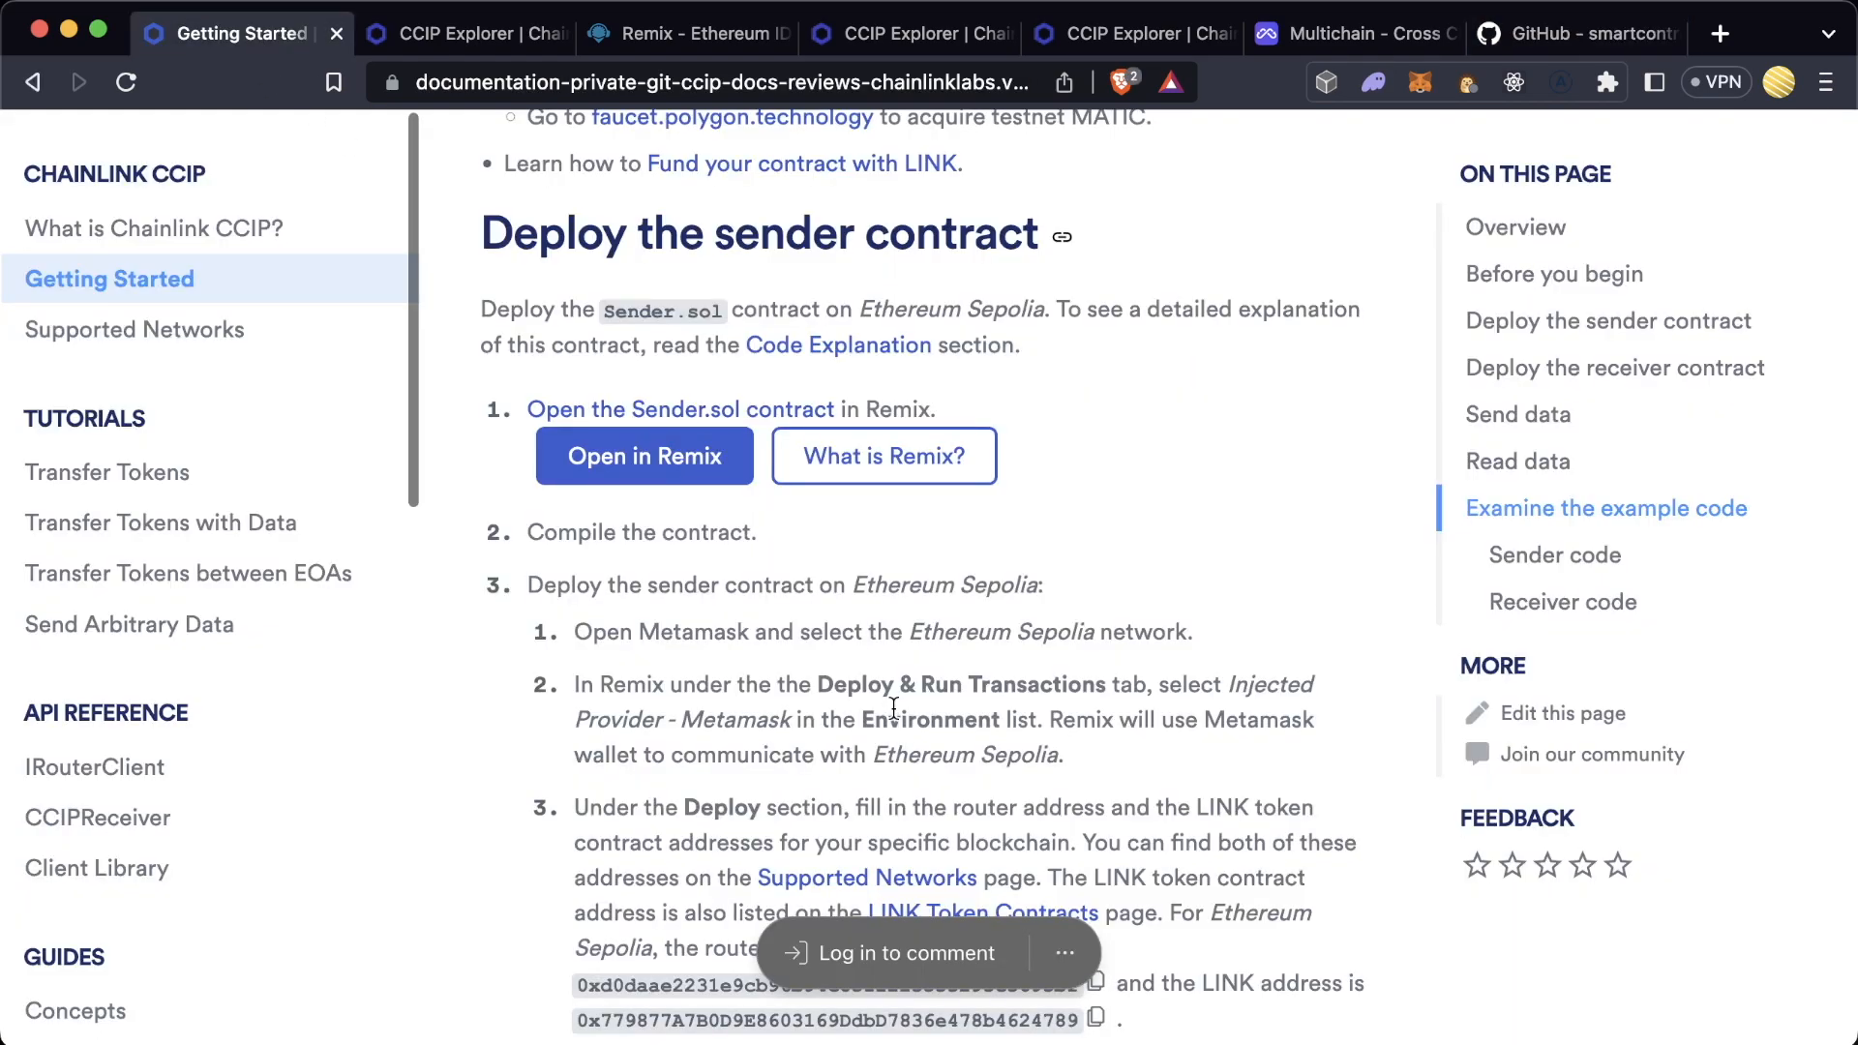
Read the Cointelegraph article on Vitalik Buterin rejecting cross-chain applications.
{"action": "left_click", "coordinate": [152, 227]}
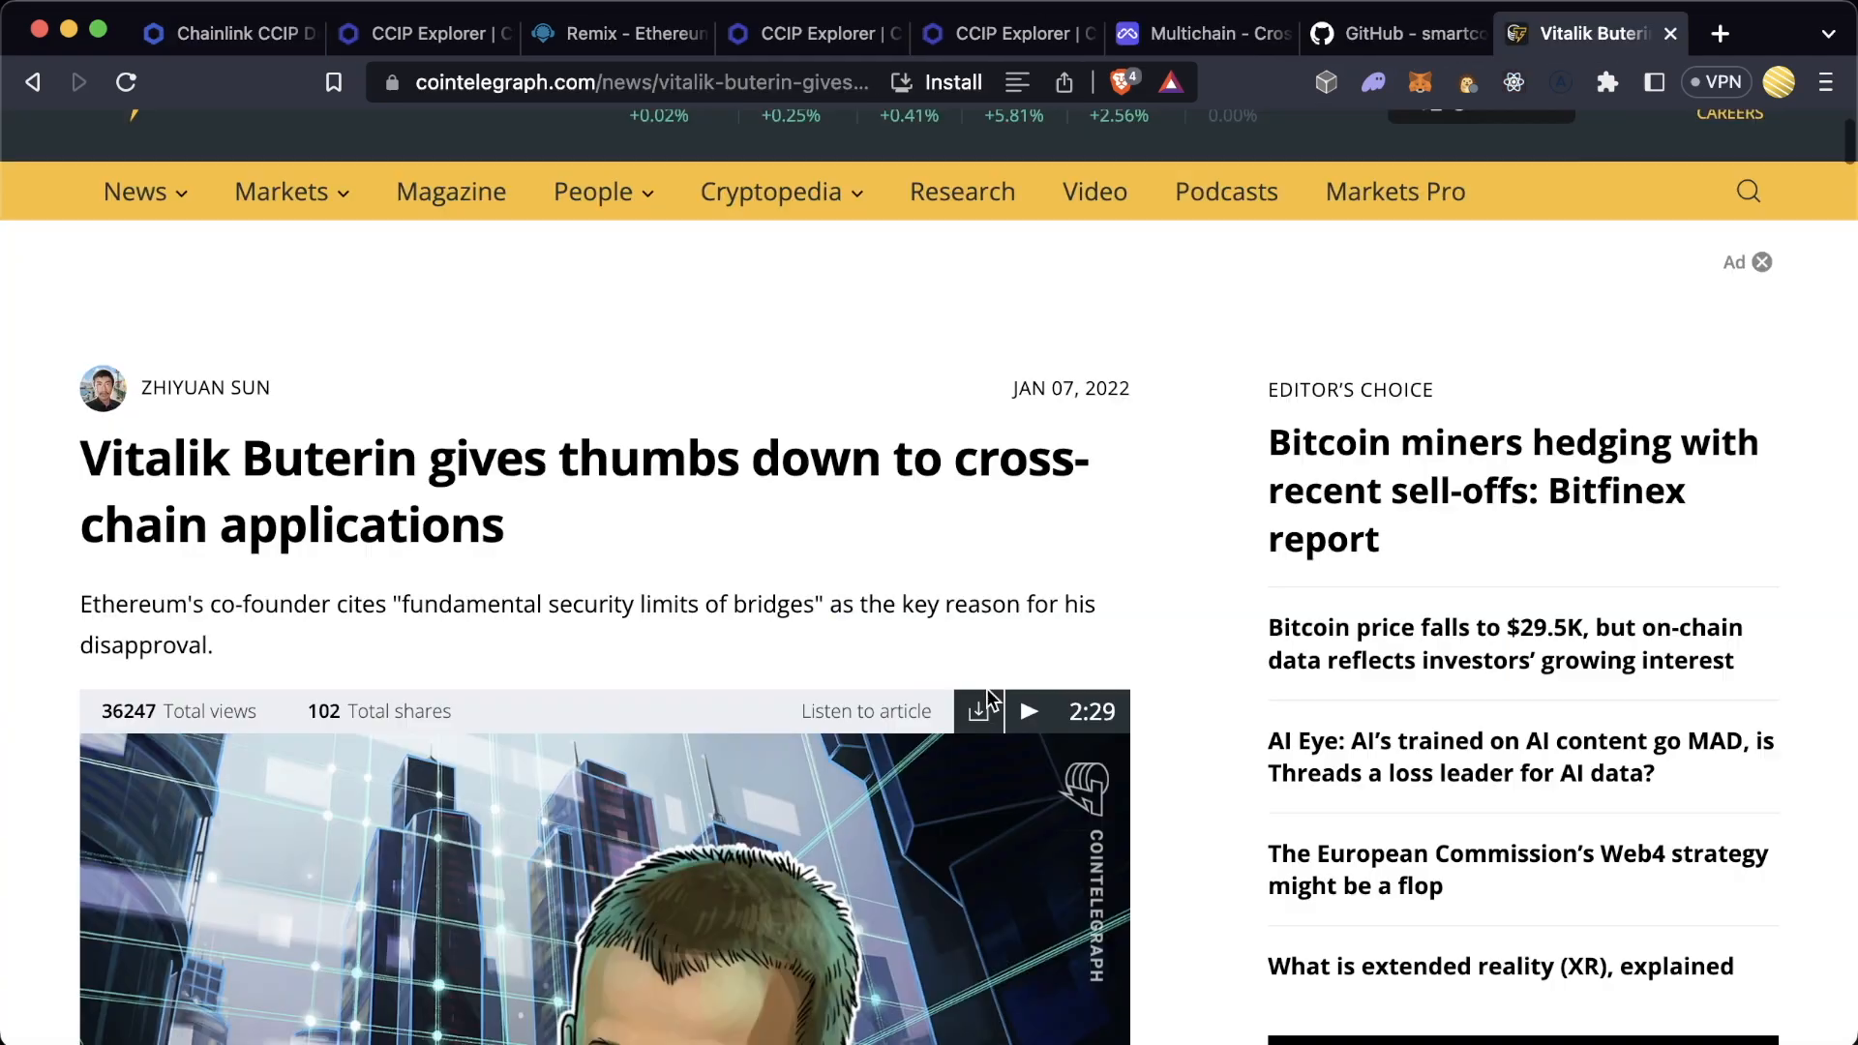
{"action": "scroll", "scroll_direction": "down", "scroll_amount": 3}
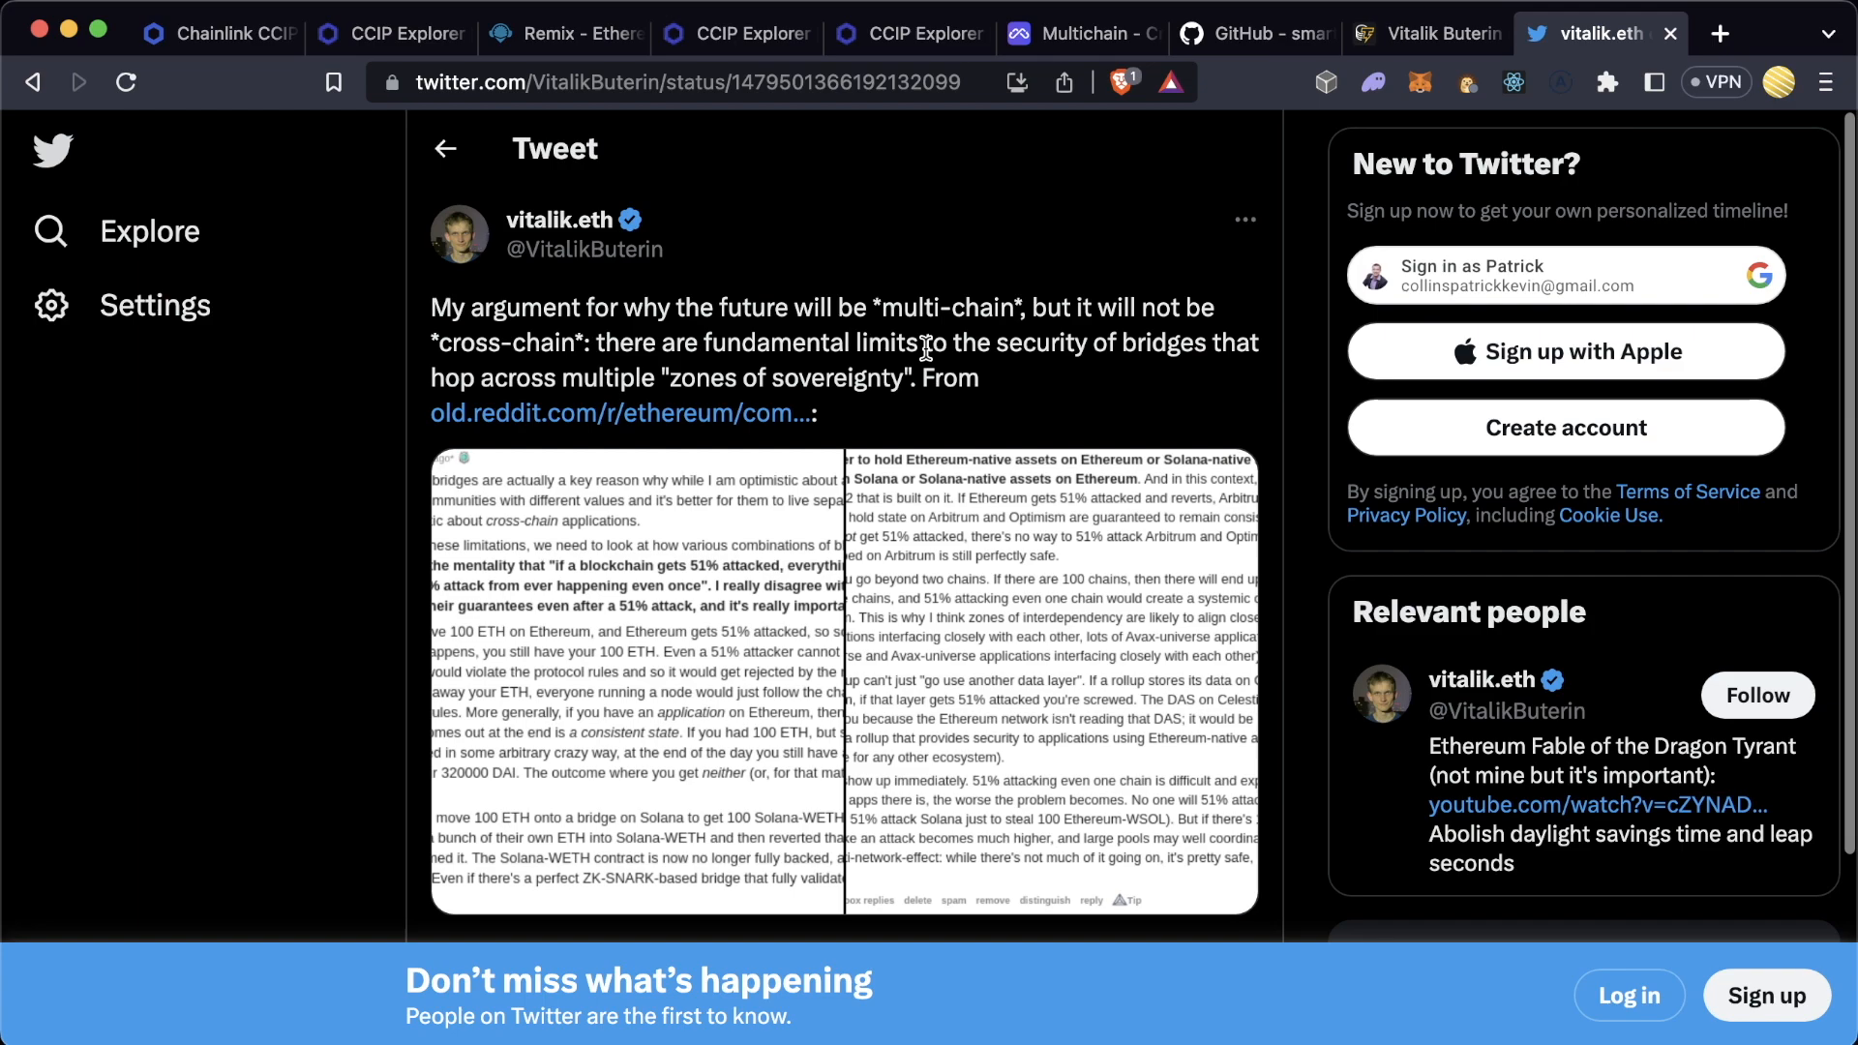
{"action": "mouse_move", "coordinate": [578, 412]}
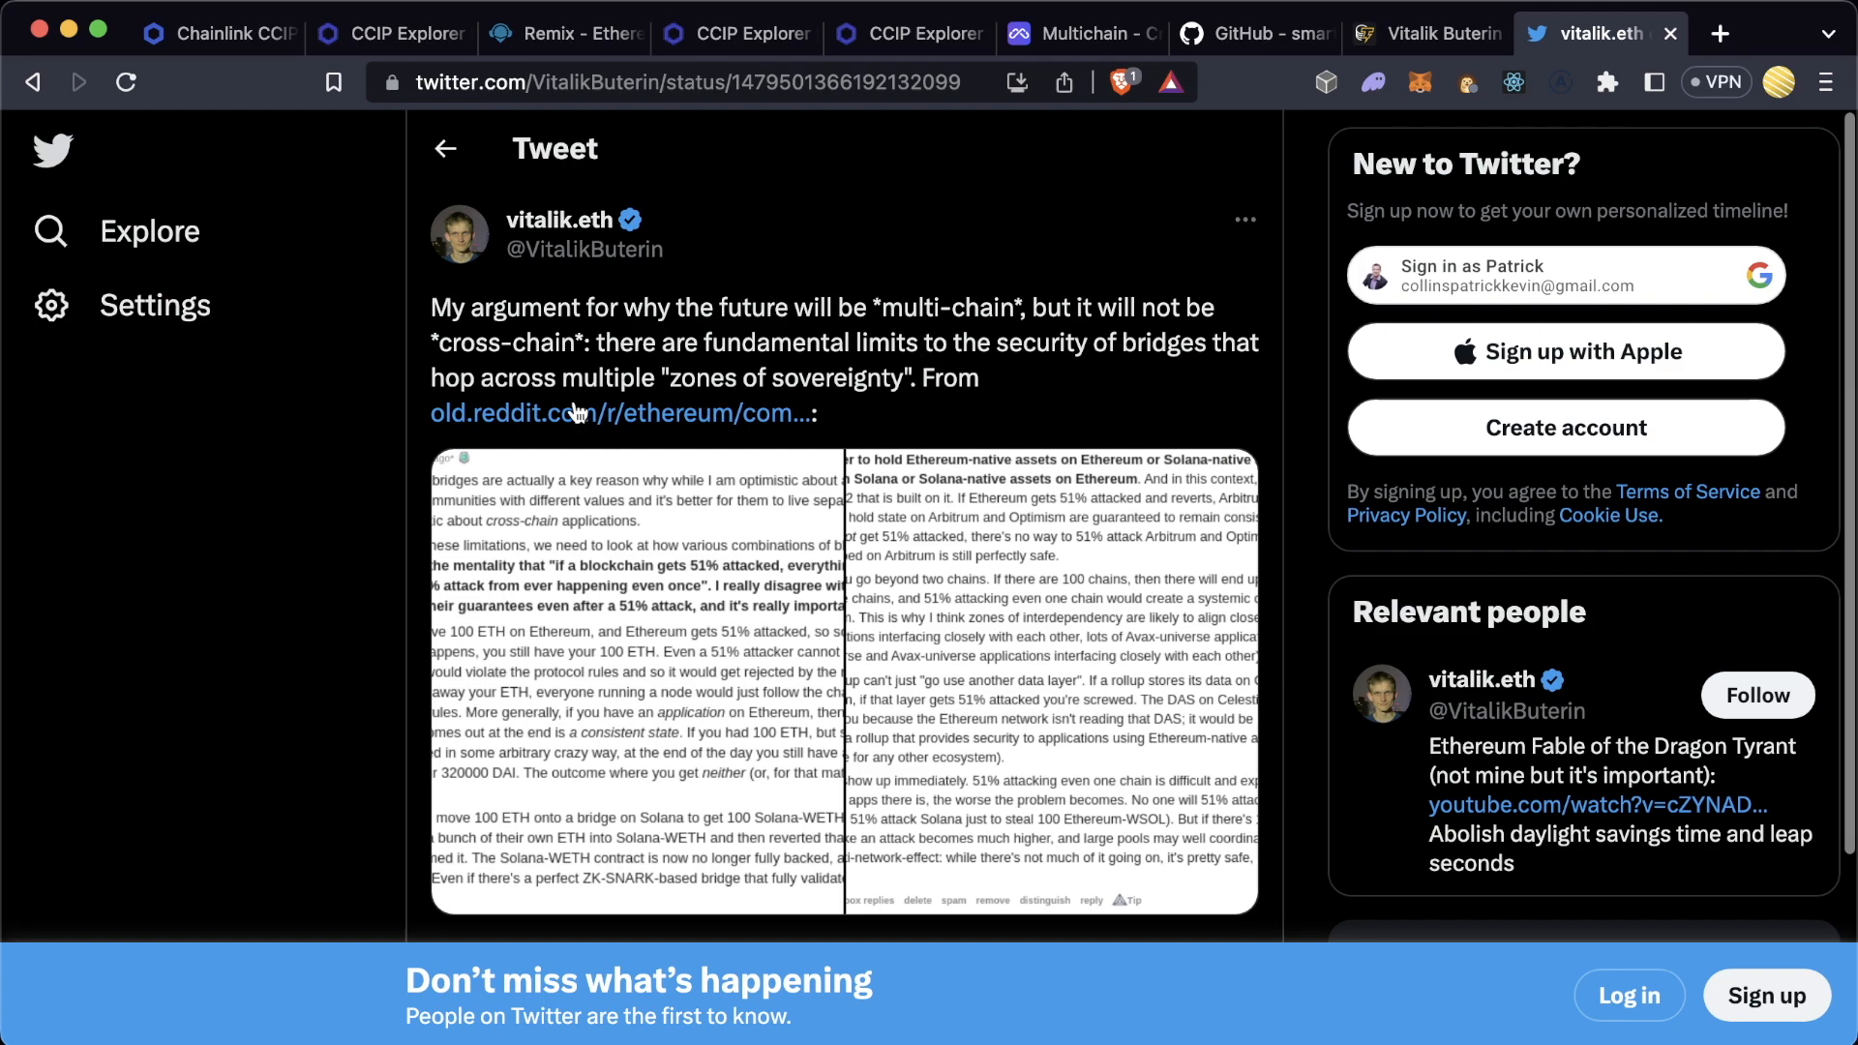
{"action": "double_click", "coordinate": [505, 343]}
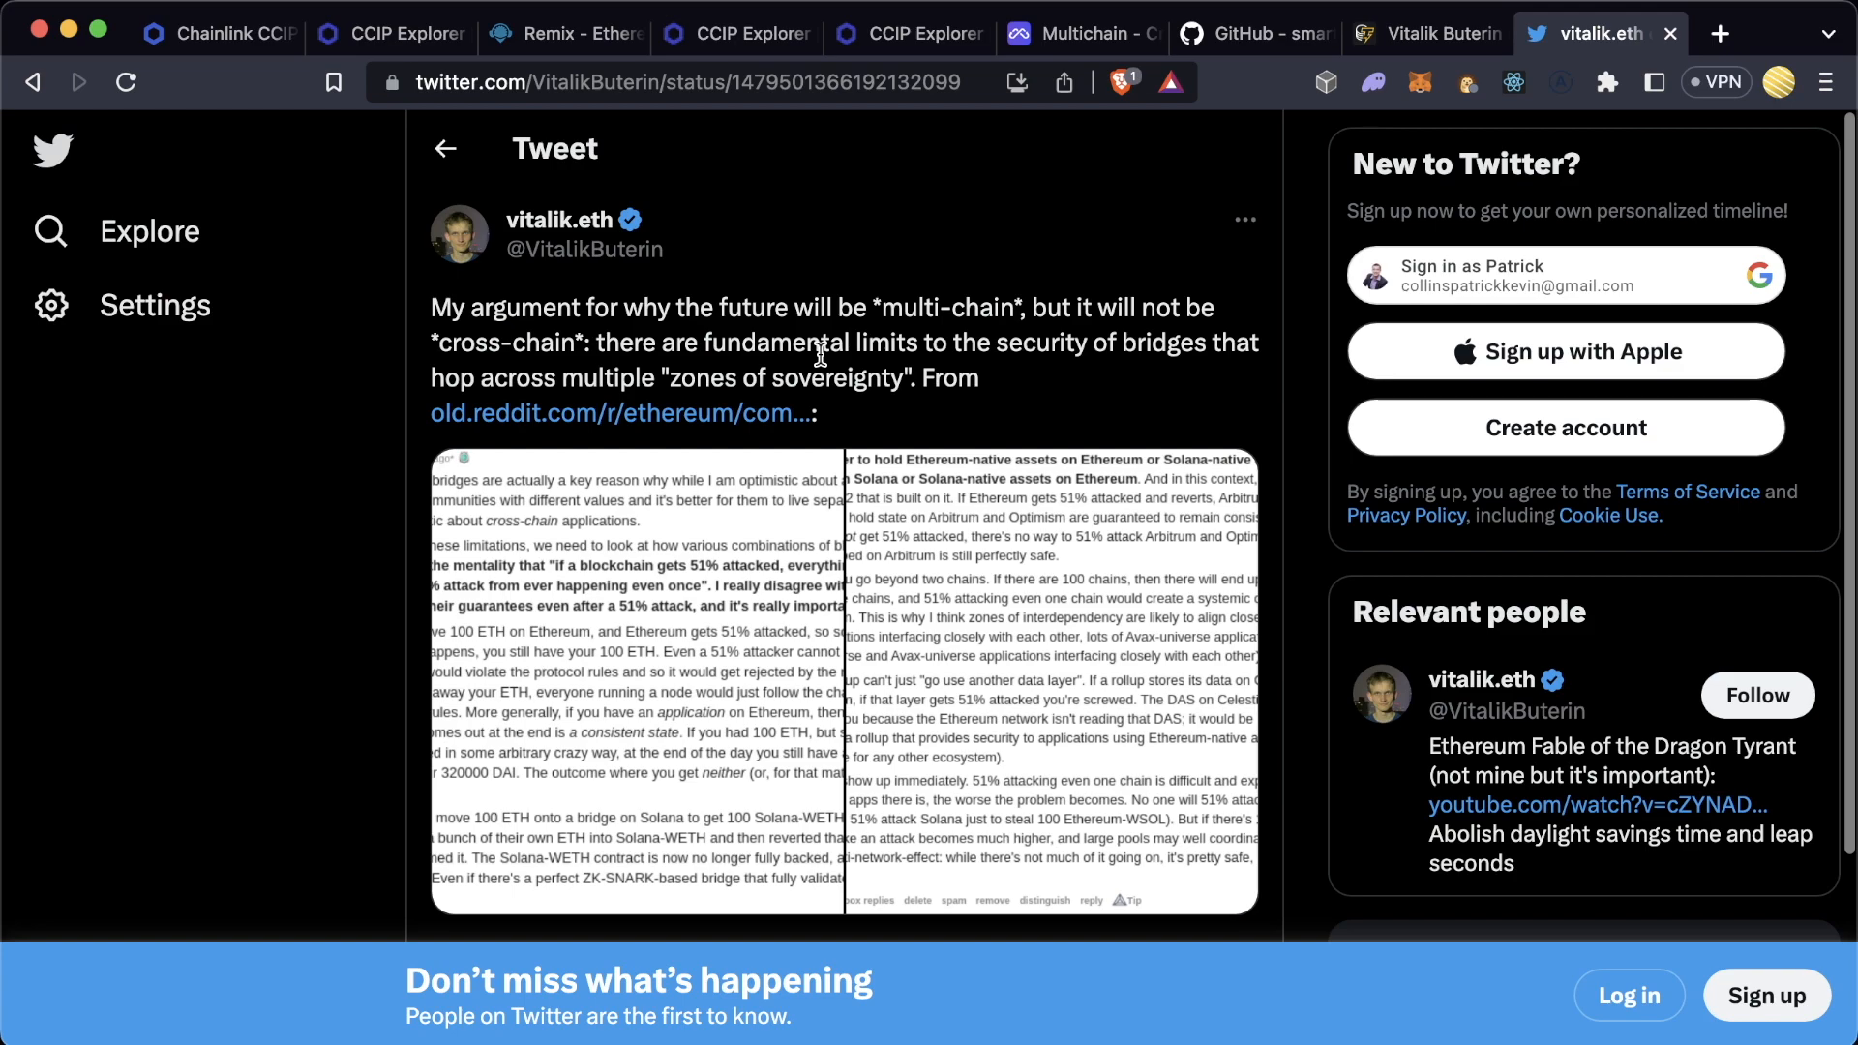
{"action": "mouse_move", "coordinate": [1017, 408]}
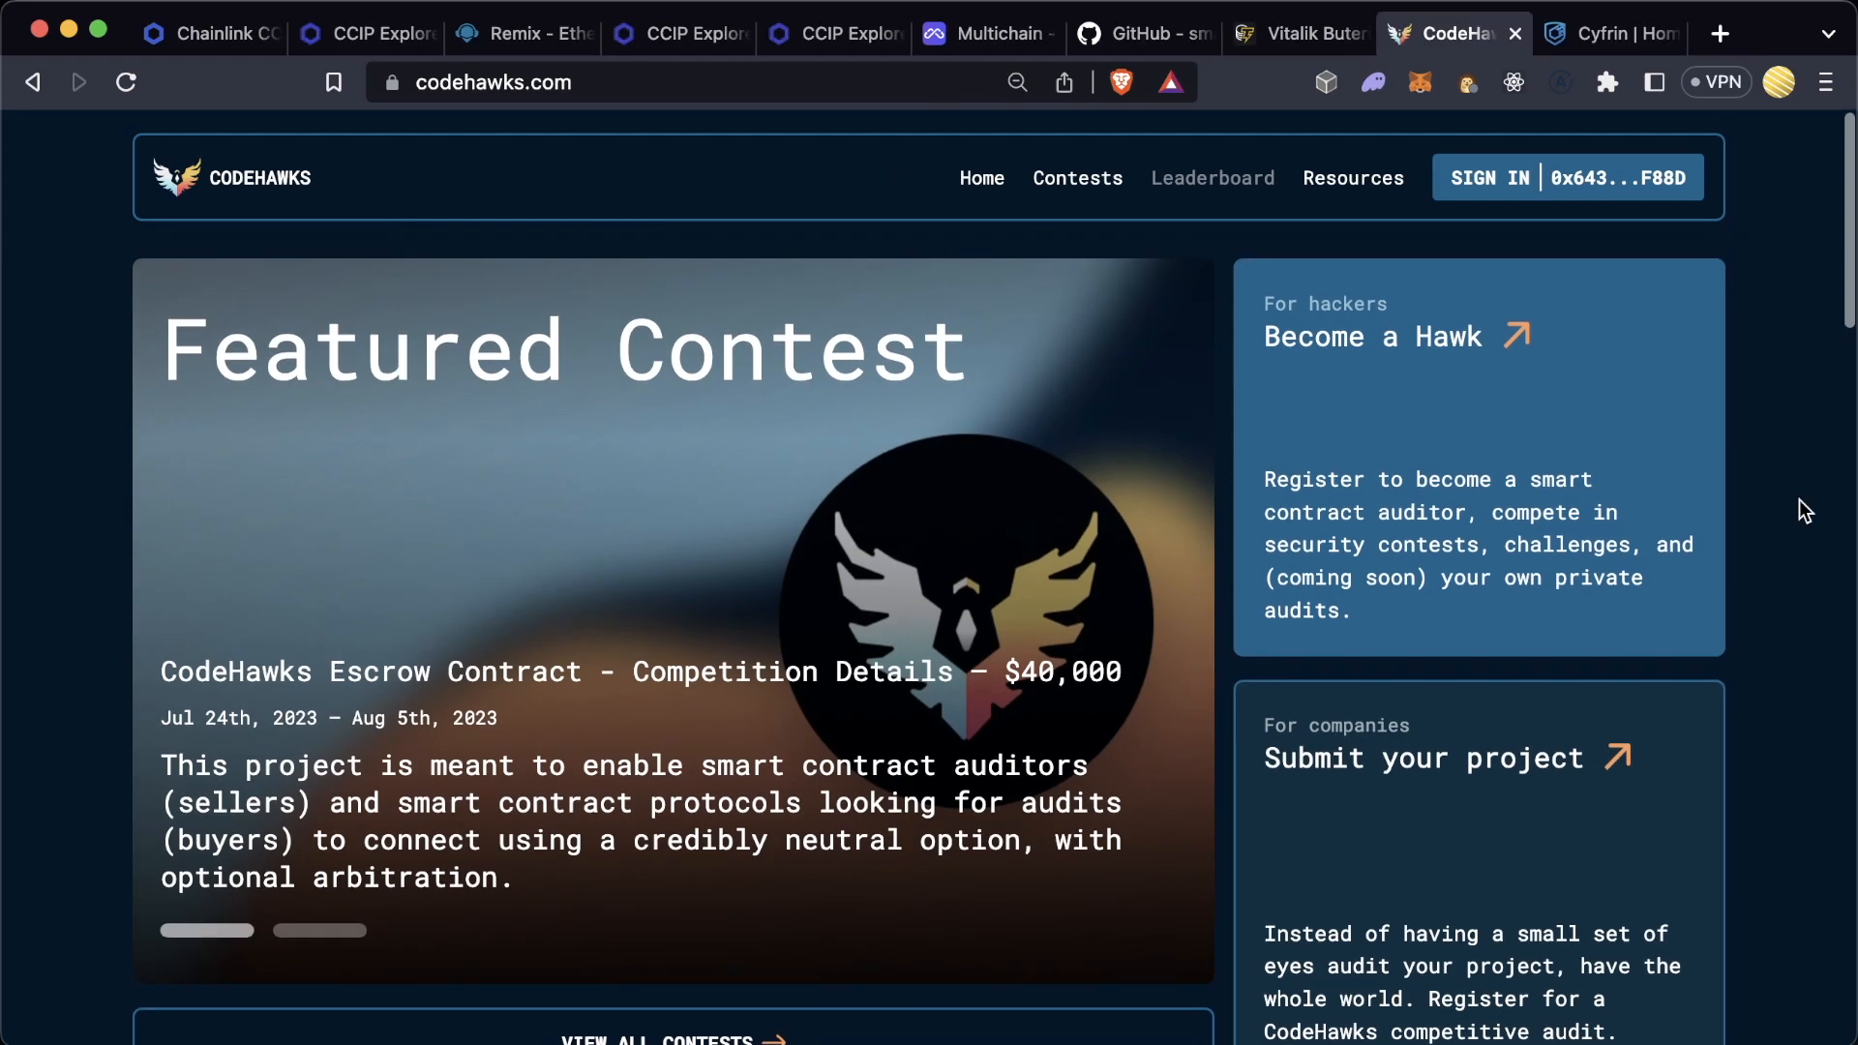
{"action": "mouse_move", "coordinate": [1743, 242]}
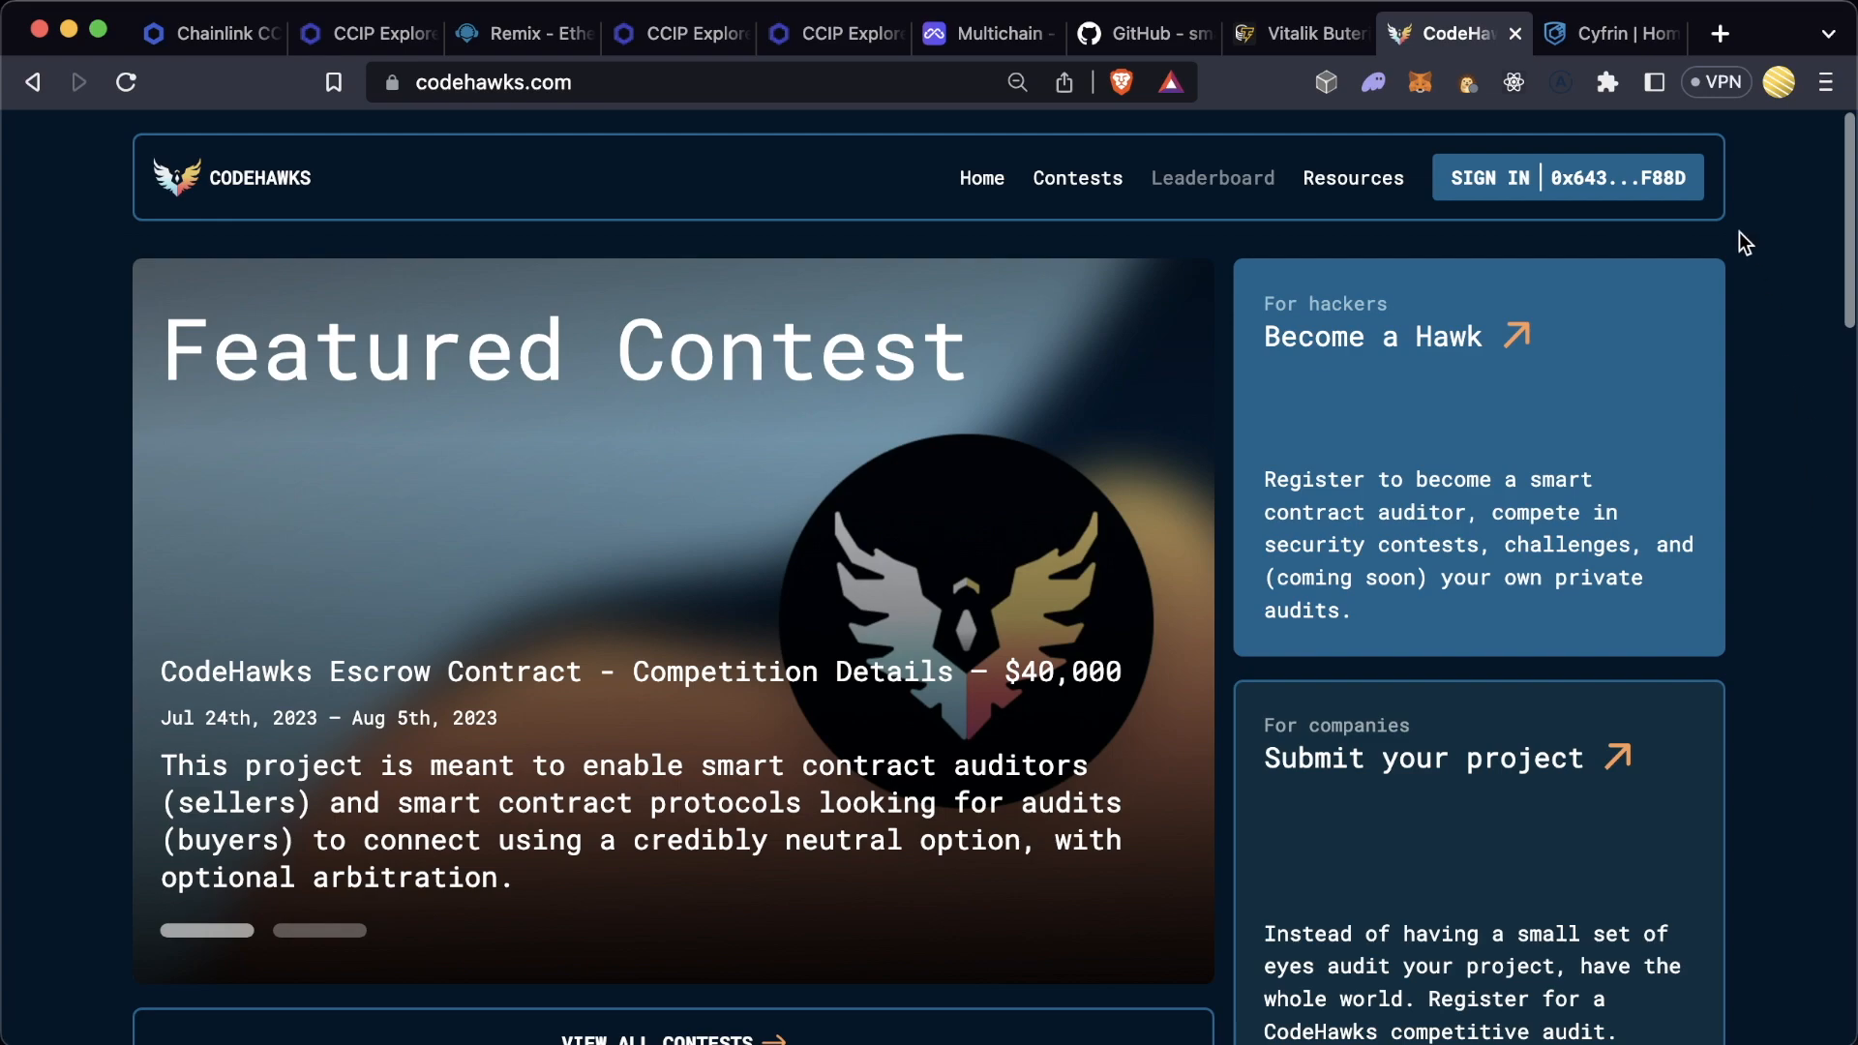
Switch to the Cyfrin auditing and Web3 education homepage.
{"action": "left_click", "coordinate": [1608, 33]}
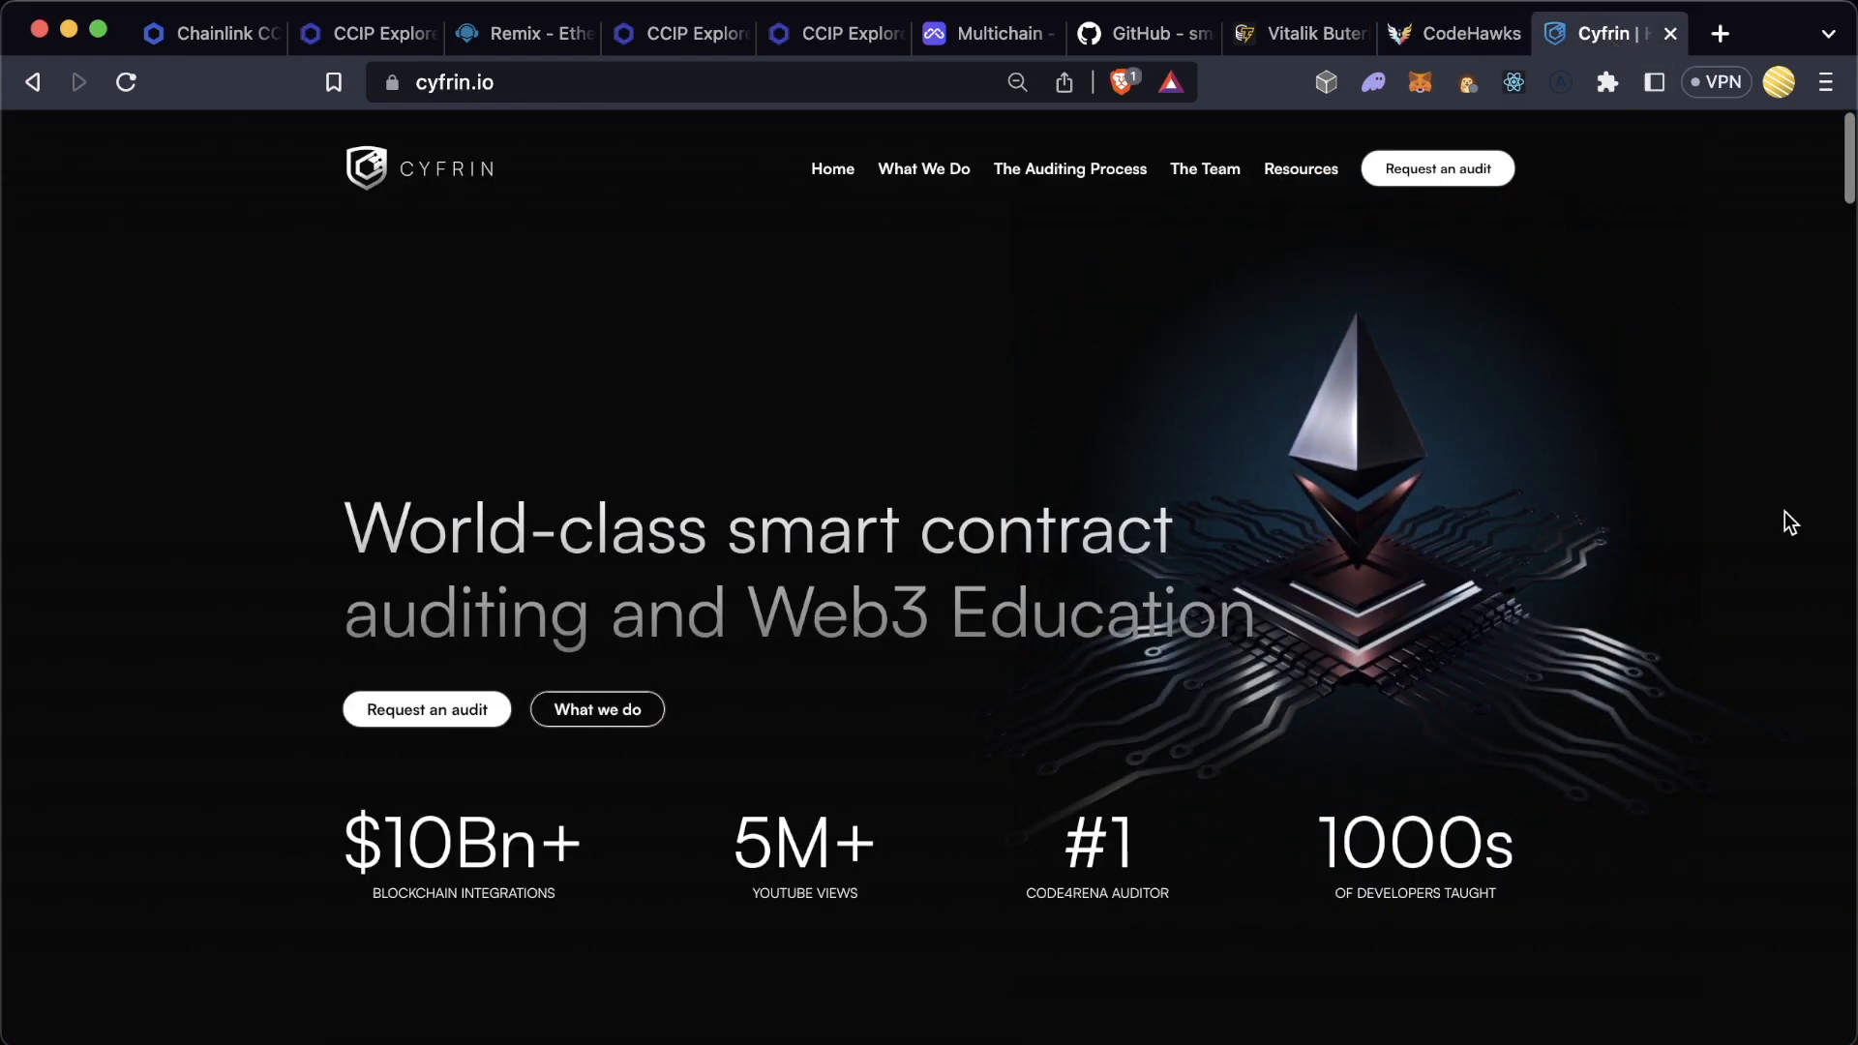